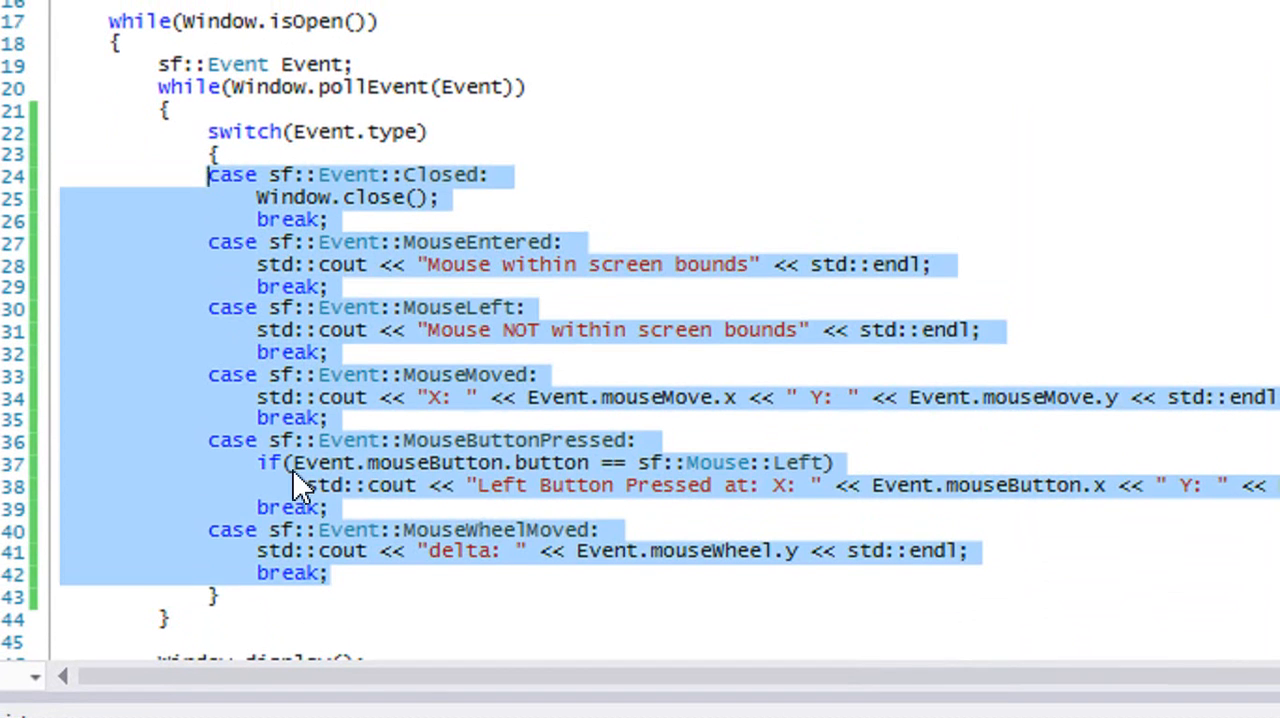
Step: Delete the MouseEntered through MouseWheelMoved cases, leaving only the Closed case in the switch
scroll("down", 3)
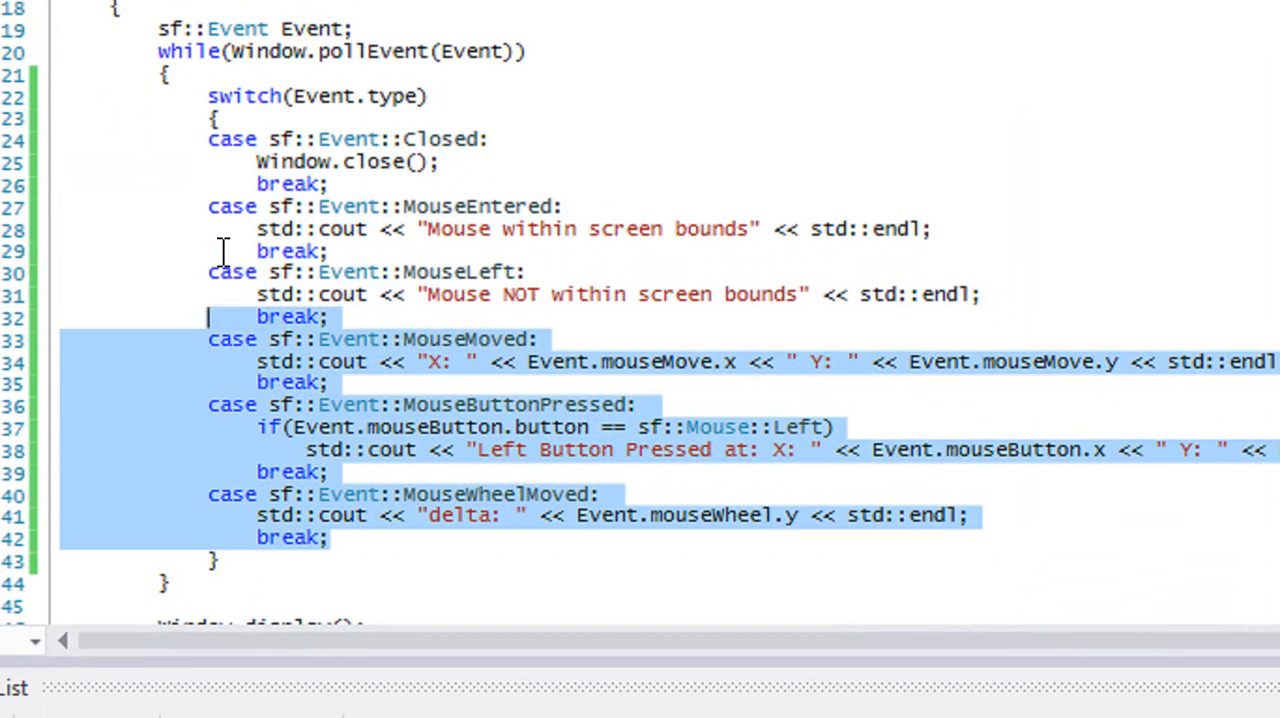
key("Delete")
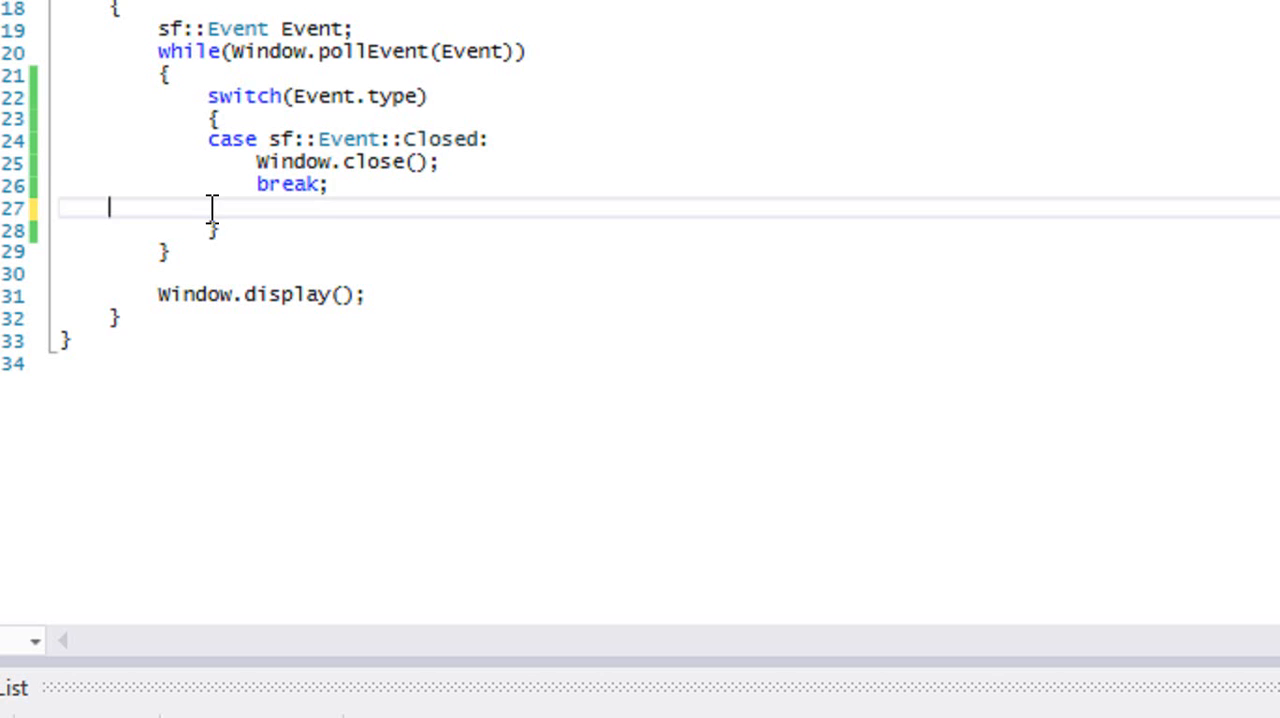
scroll("up", 3)
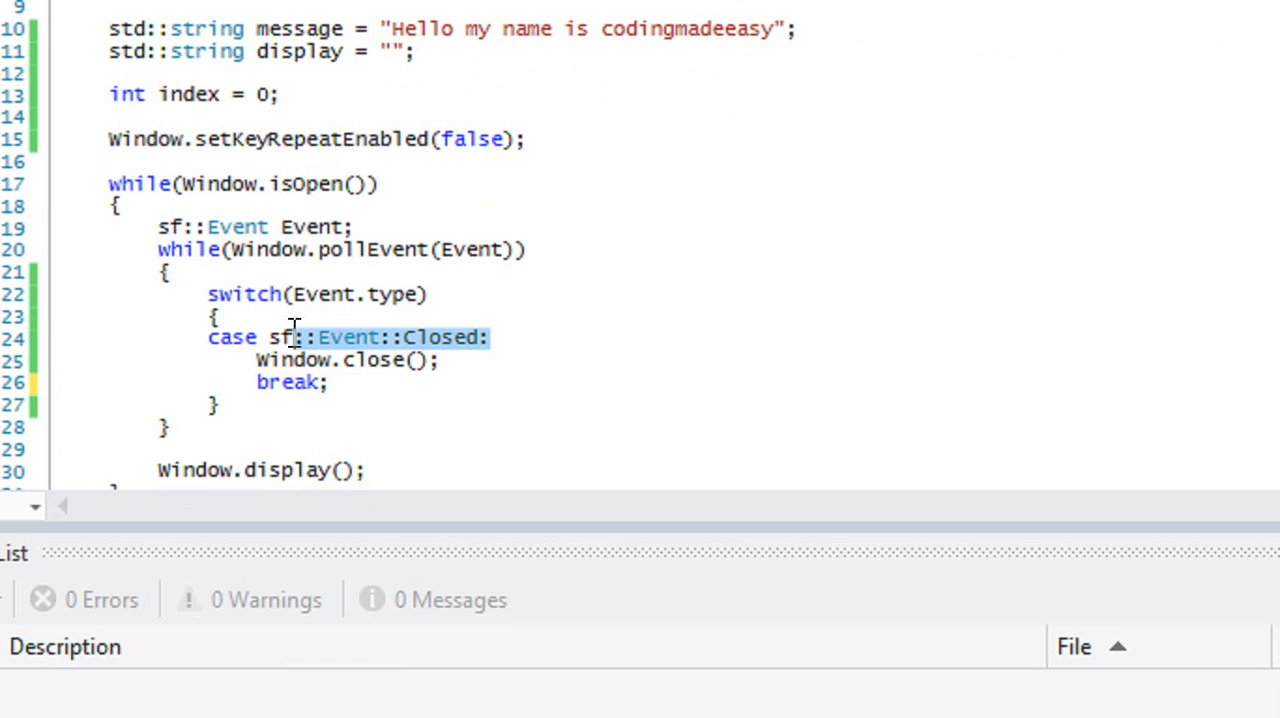
left_click(497, 428)
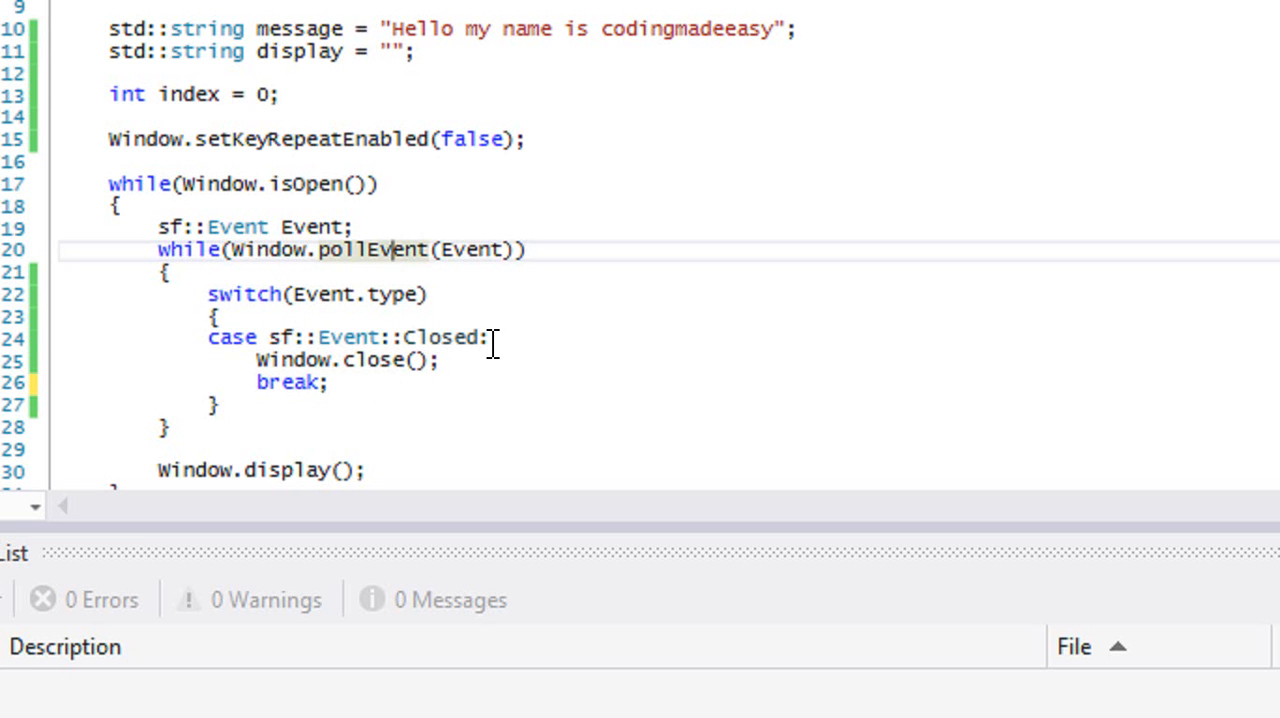
double_click(350, 337)
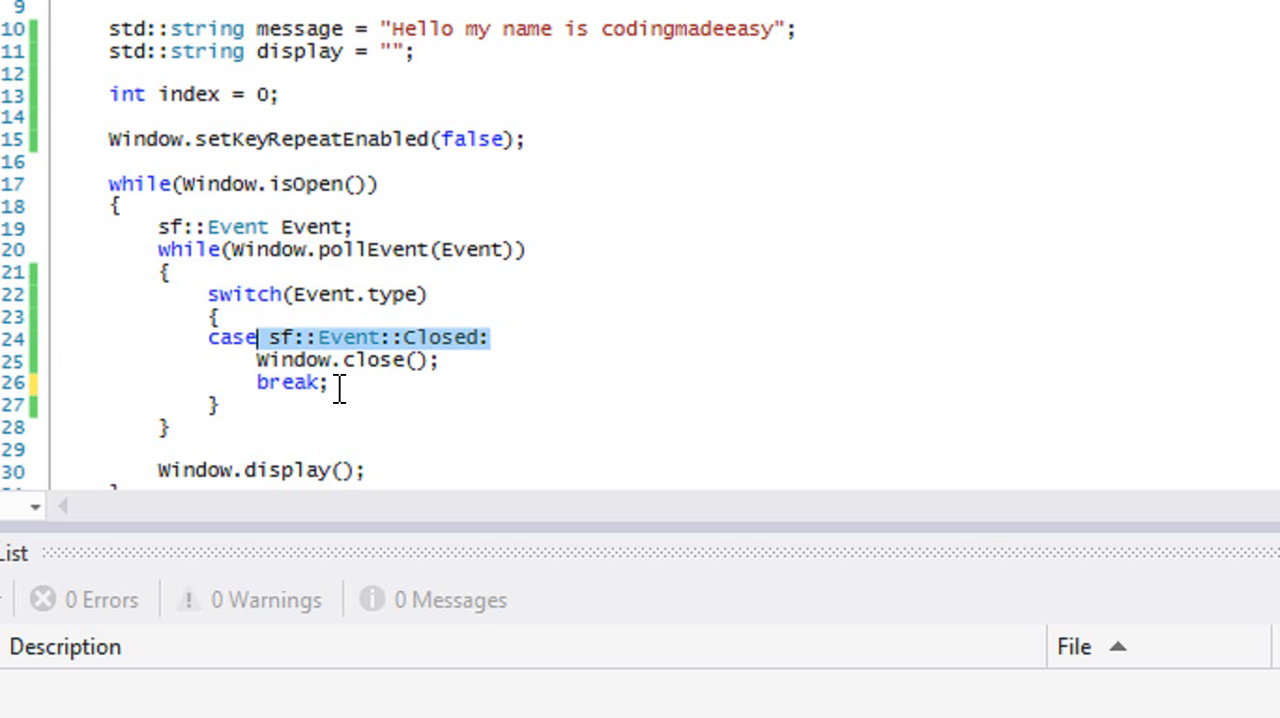
Step: Write case sf::Event::GainedFocus printing "Window Active" via std::cout with endl and break
key("enter")
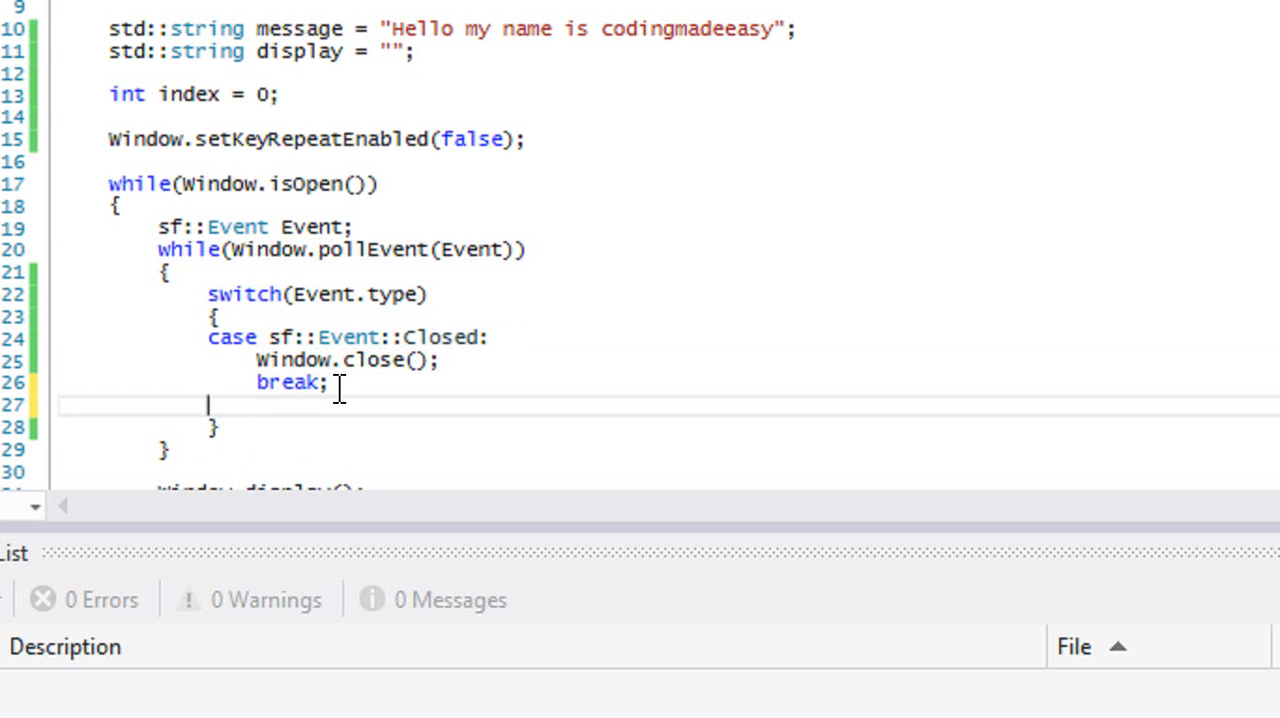
type("case sf")
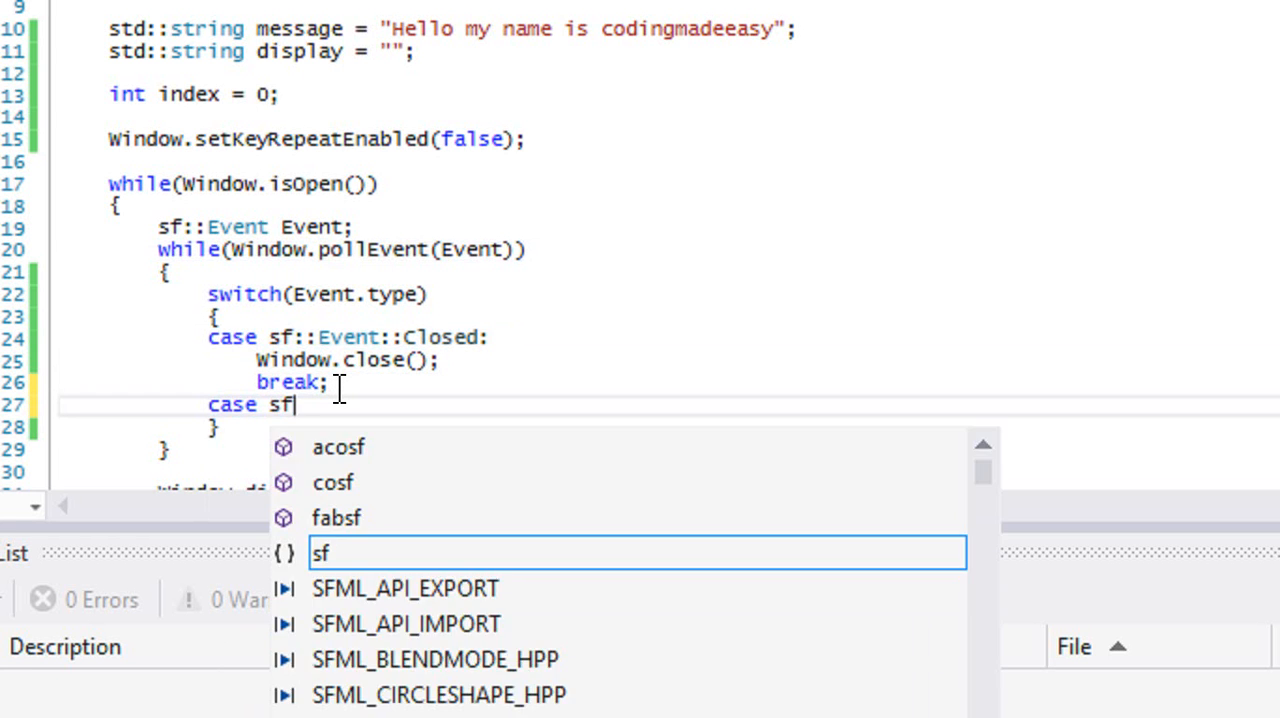
type("::Event::GainedFocus:")
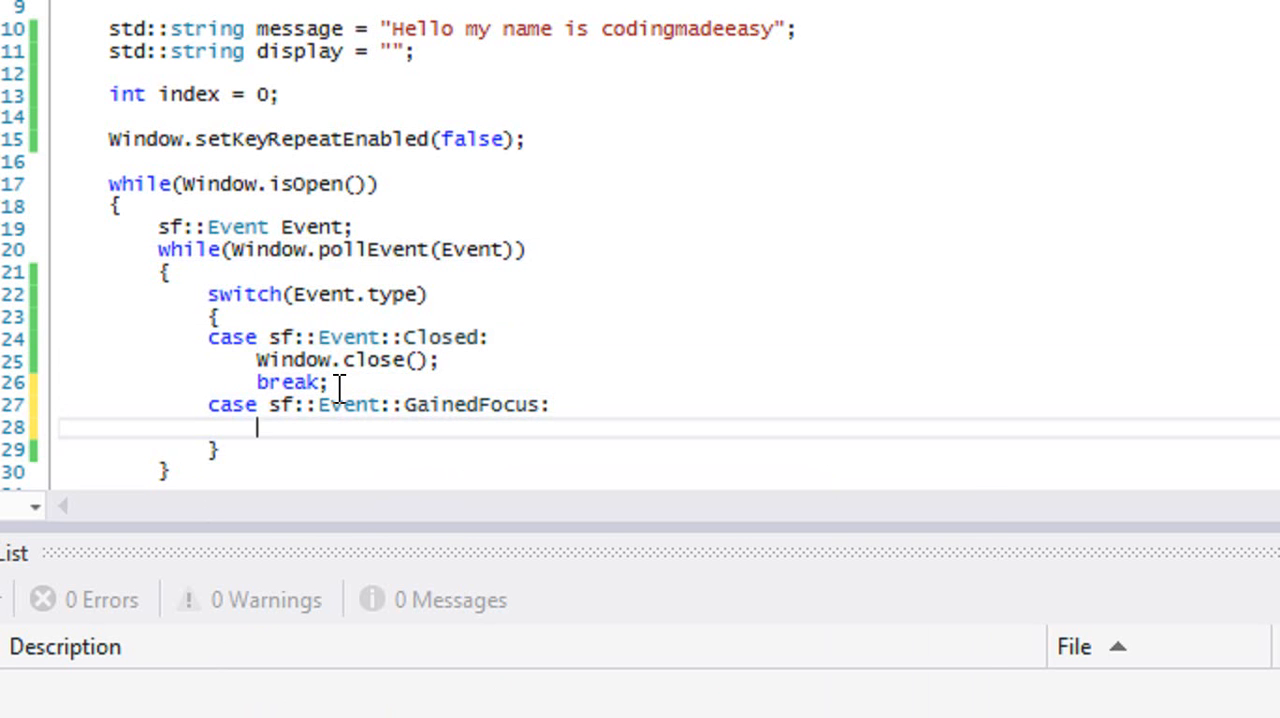
type("std::cout <<")
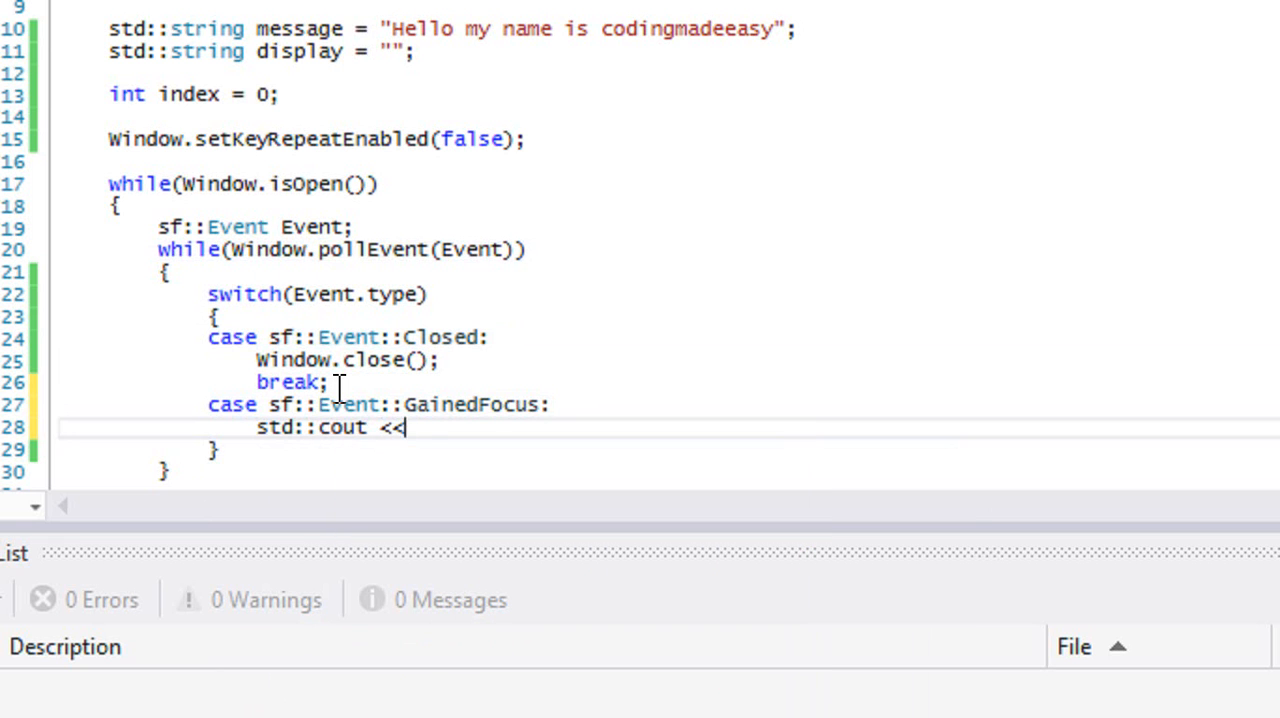
type("\"")
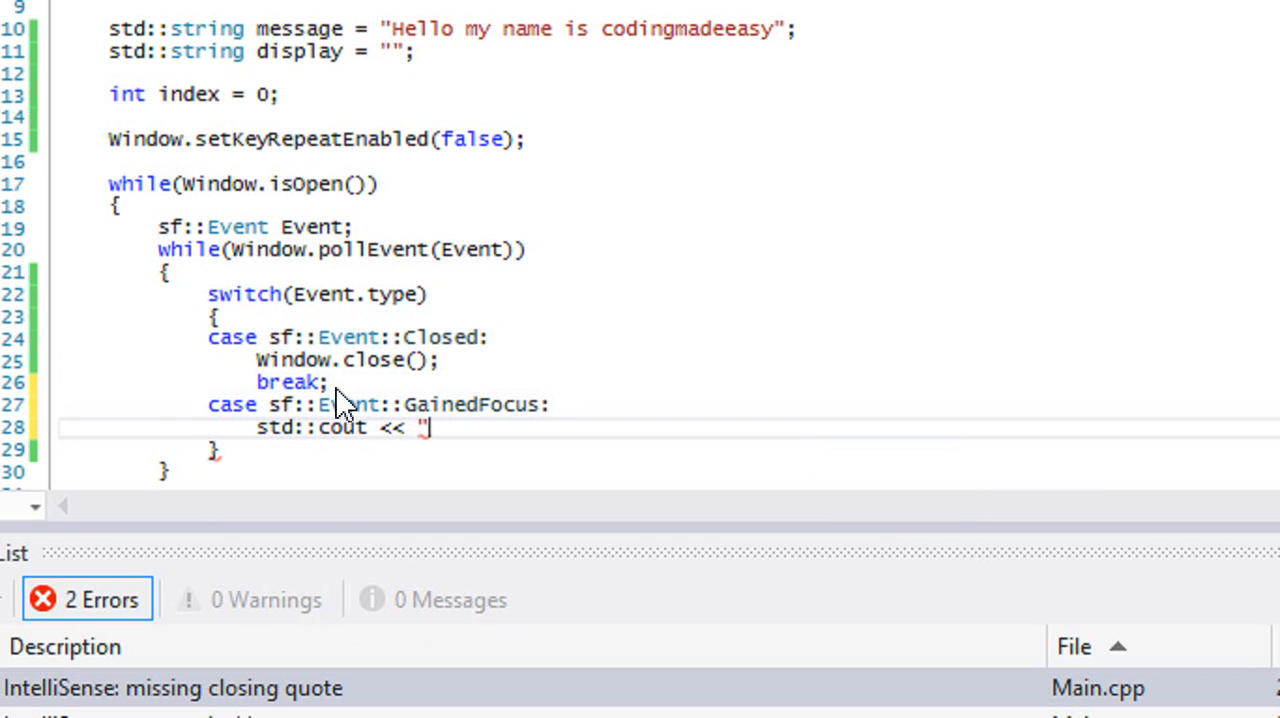
type("W")
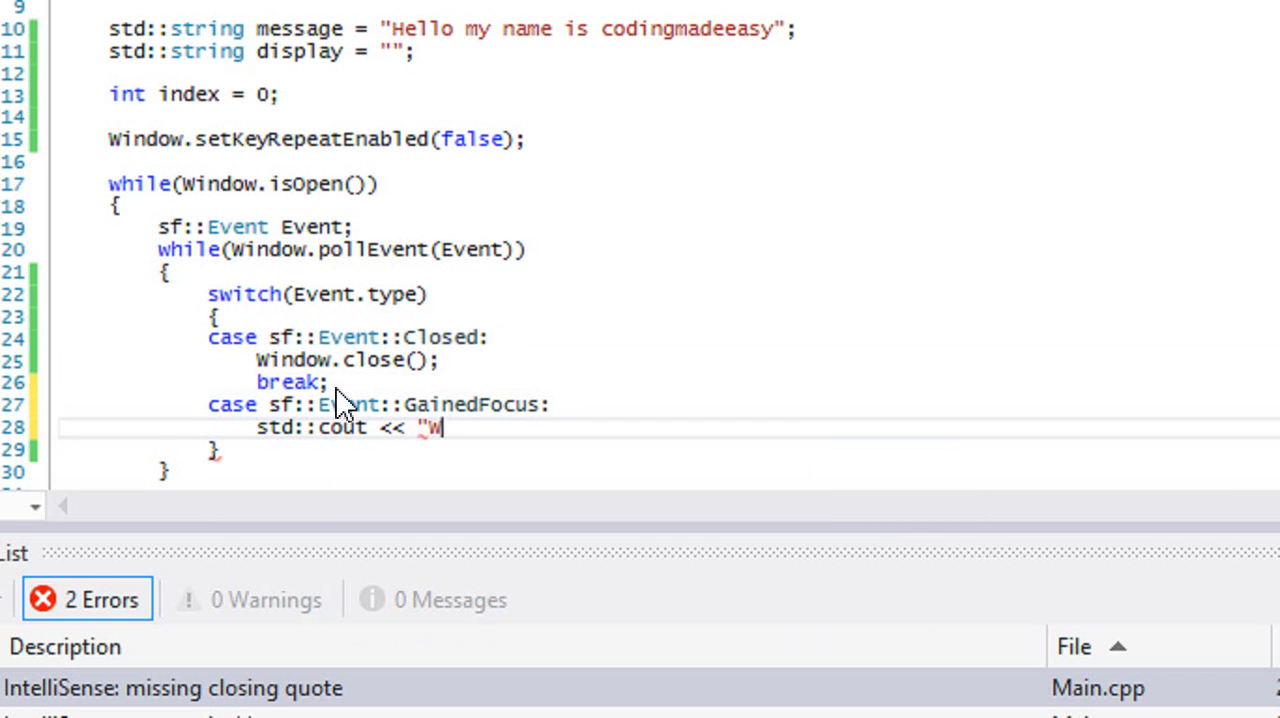
type("indow Active\" << std::endl;")
type("case")
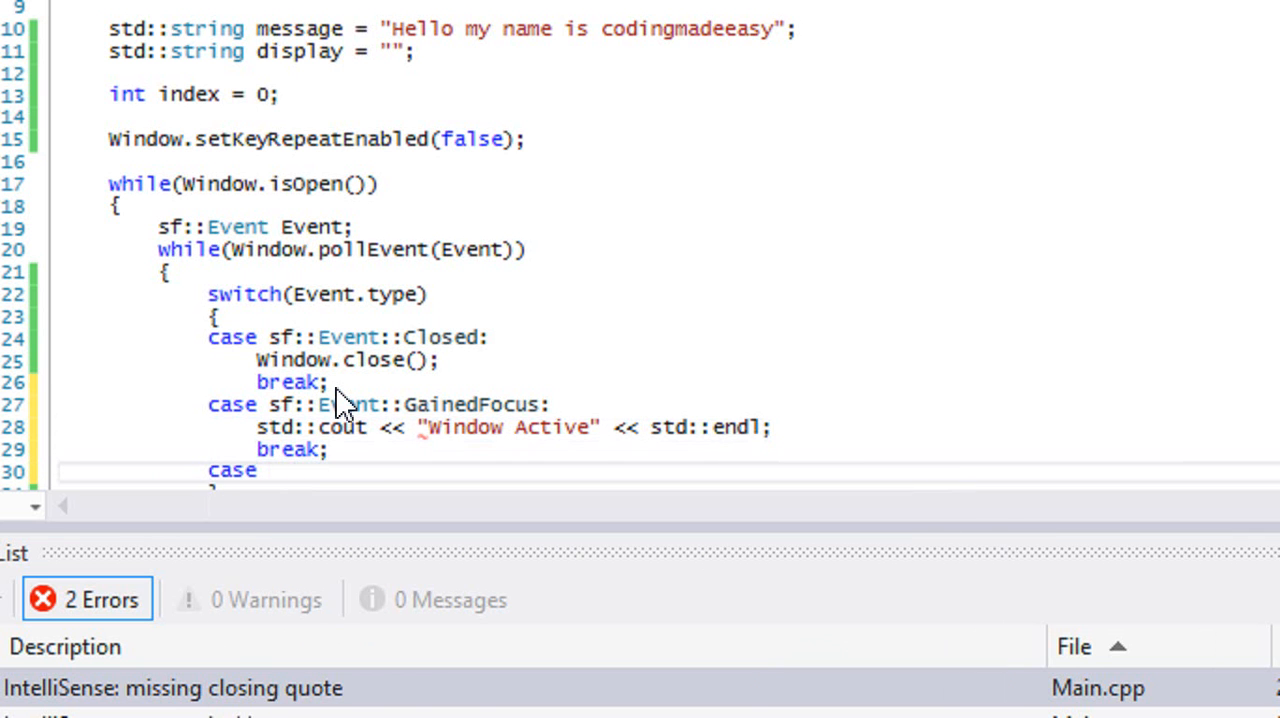
Step: Write case sf::Event::LostFocus printing "Window NOT Active" via std::cout with endl and break
type("sf::Event::")
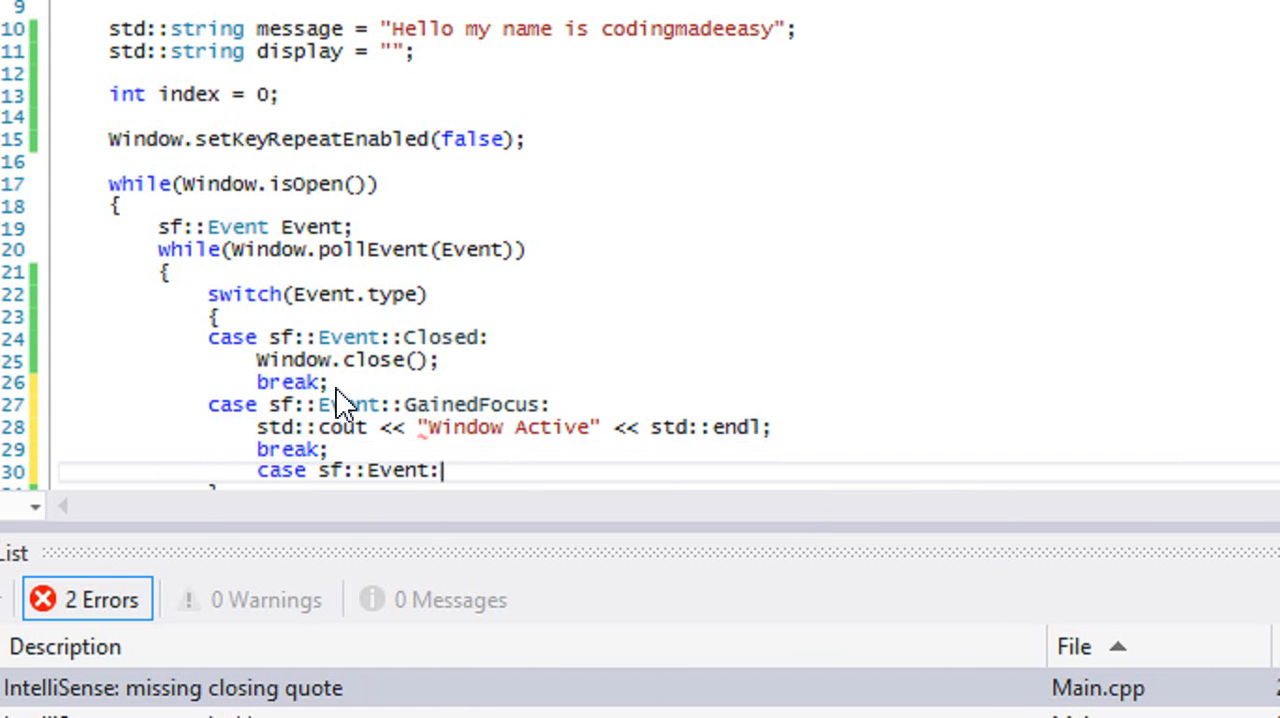
type("LostFocus")
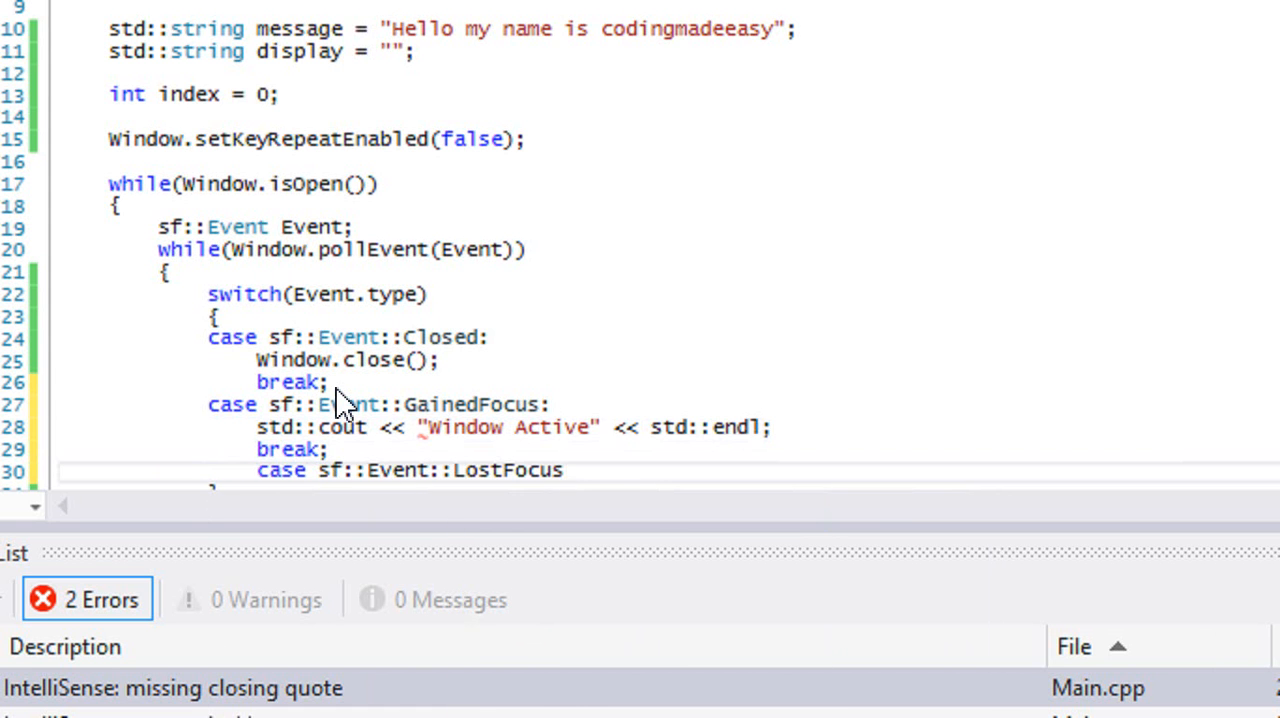
type("std::c")
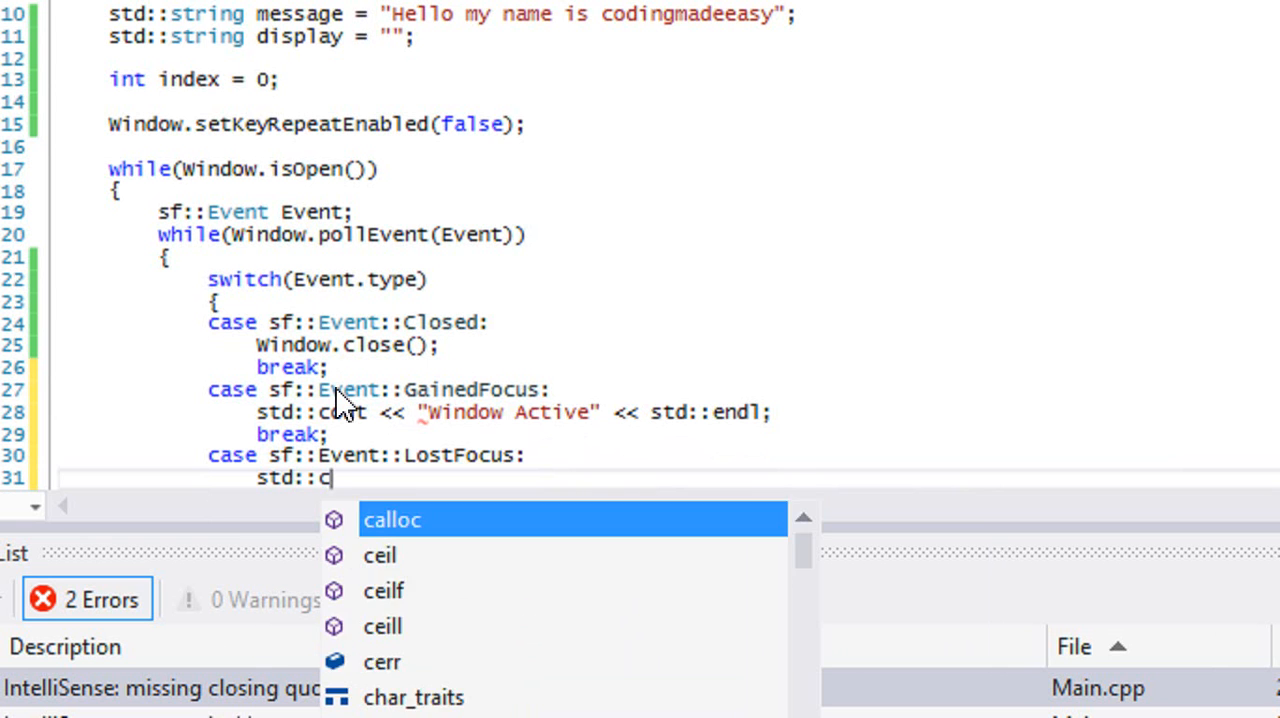
type("out")
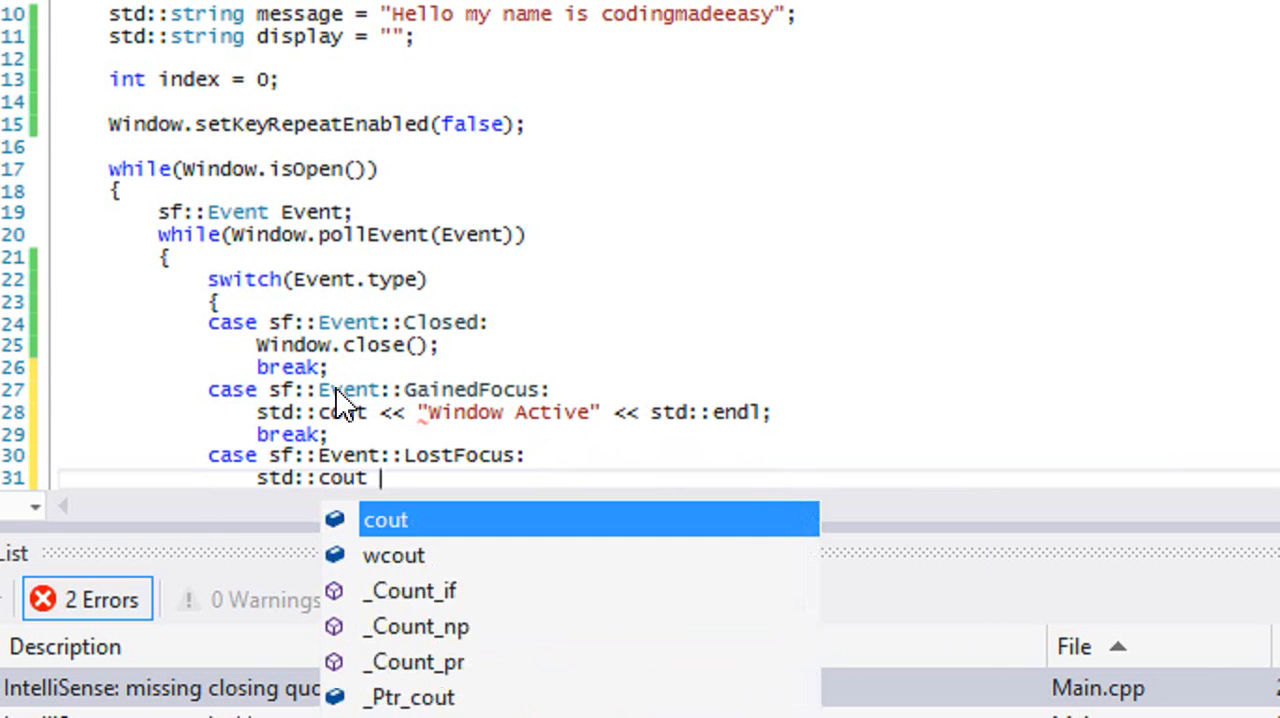
type("<< \"Window NO")
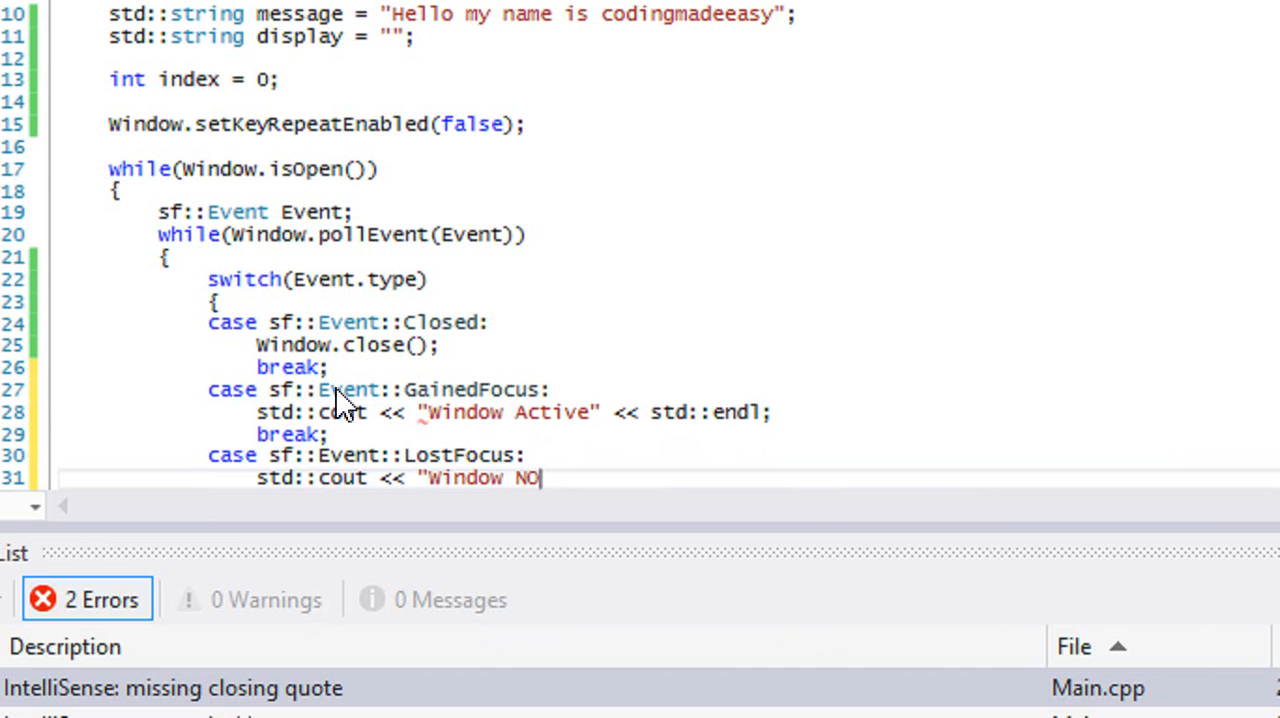
type("T Active\" << st")
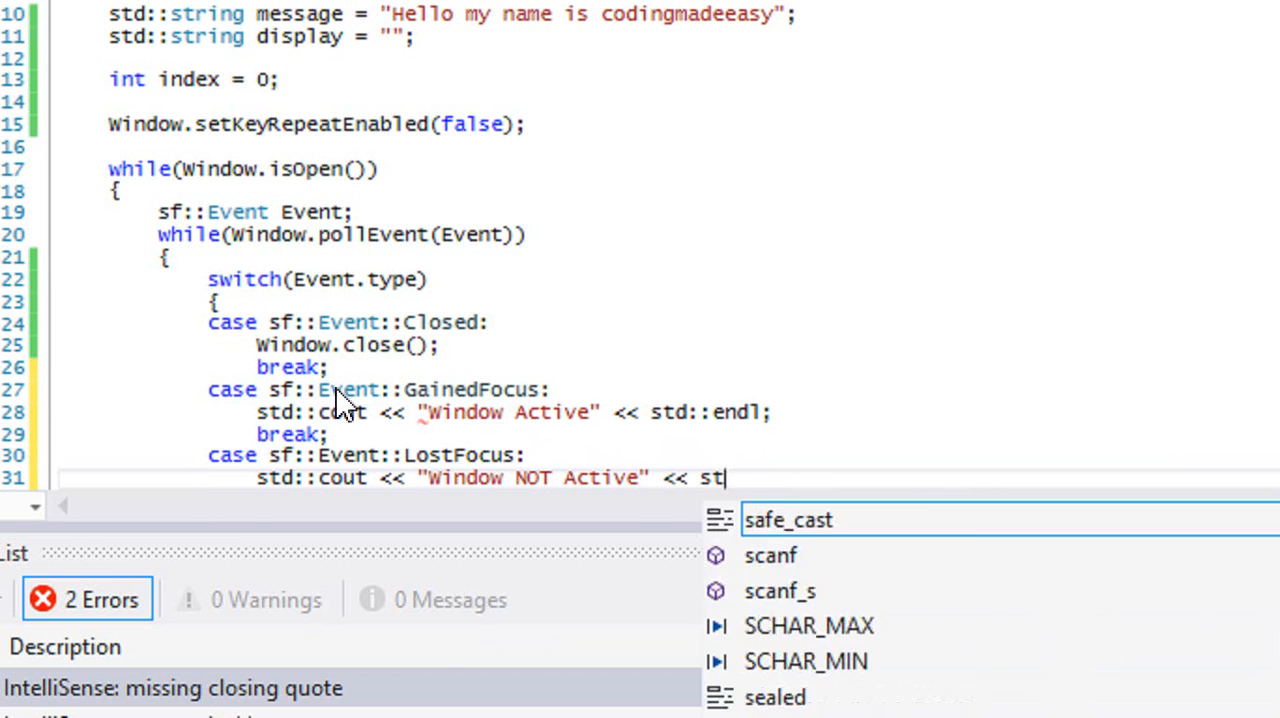
type("Endl")
type("break;")
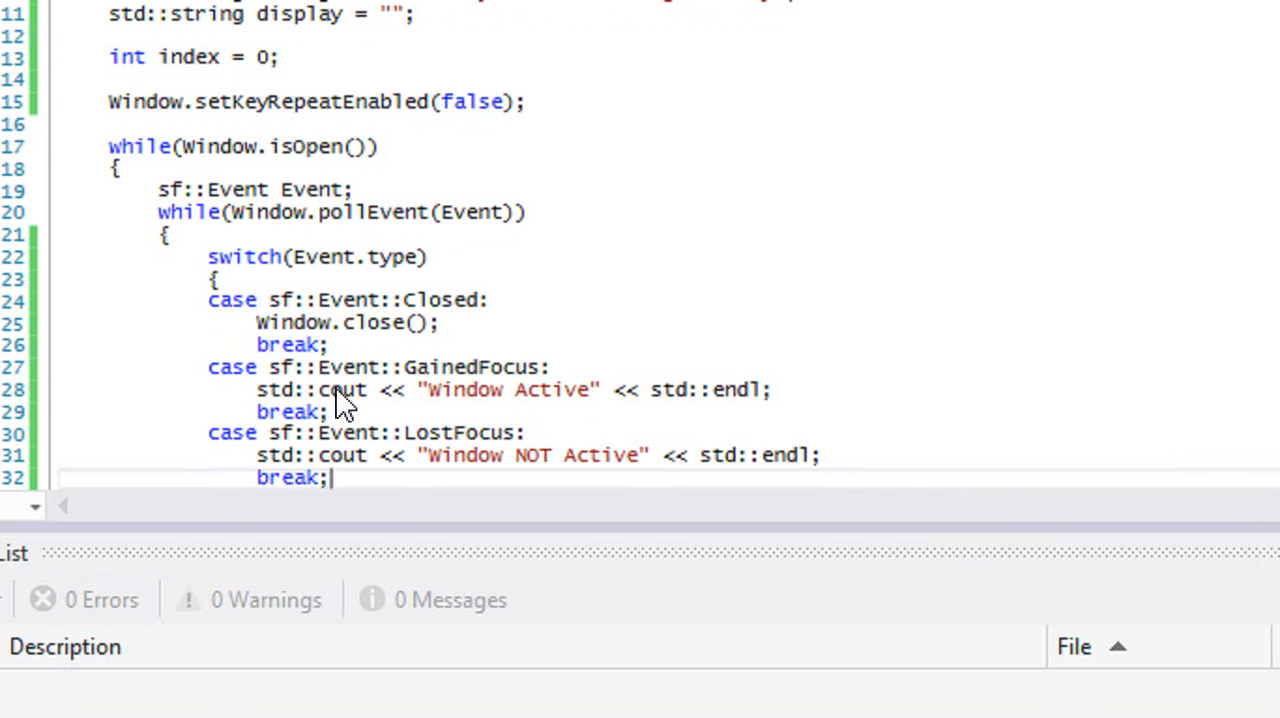
mouse_move(399, 400)
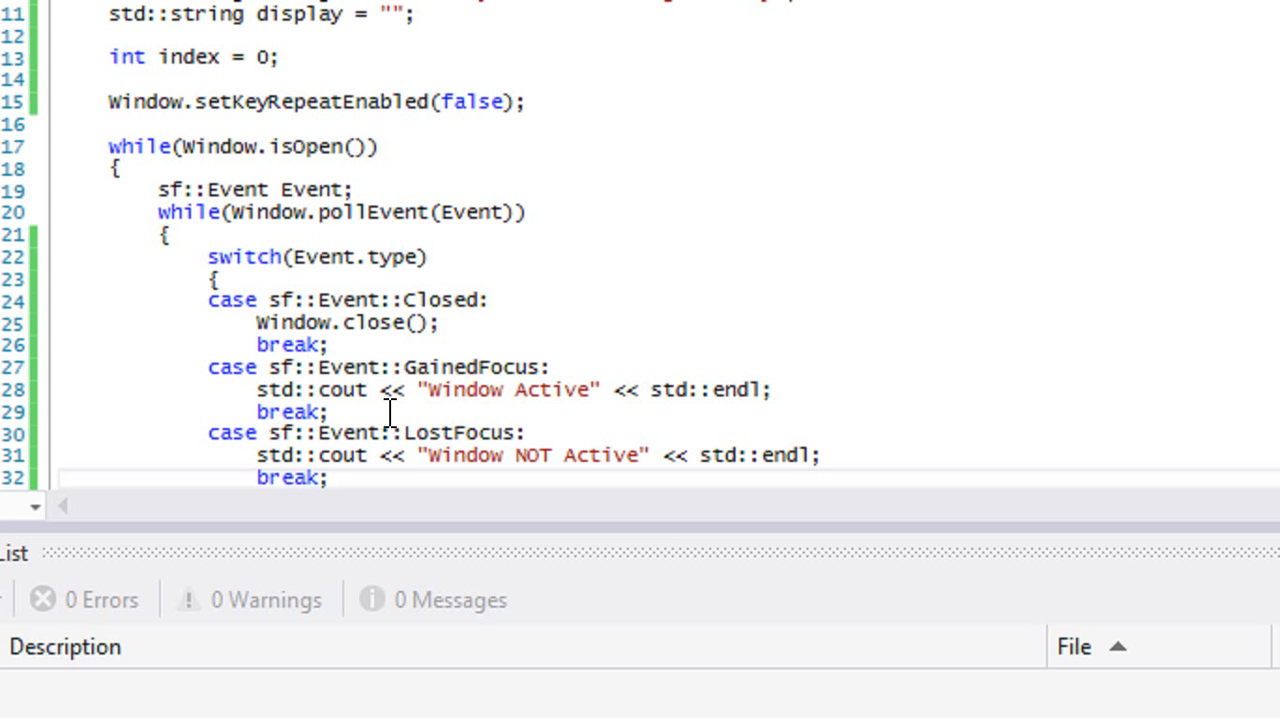
mouse_move(358, 390)
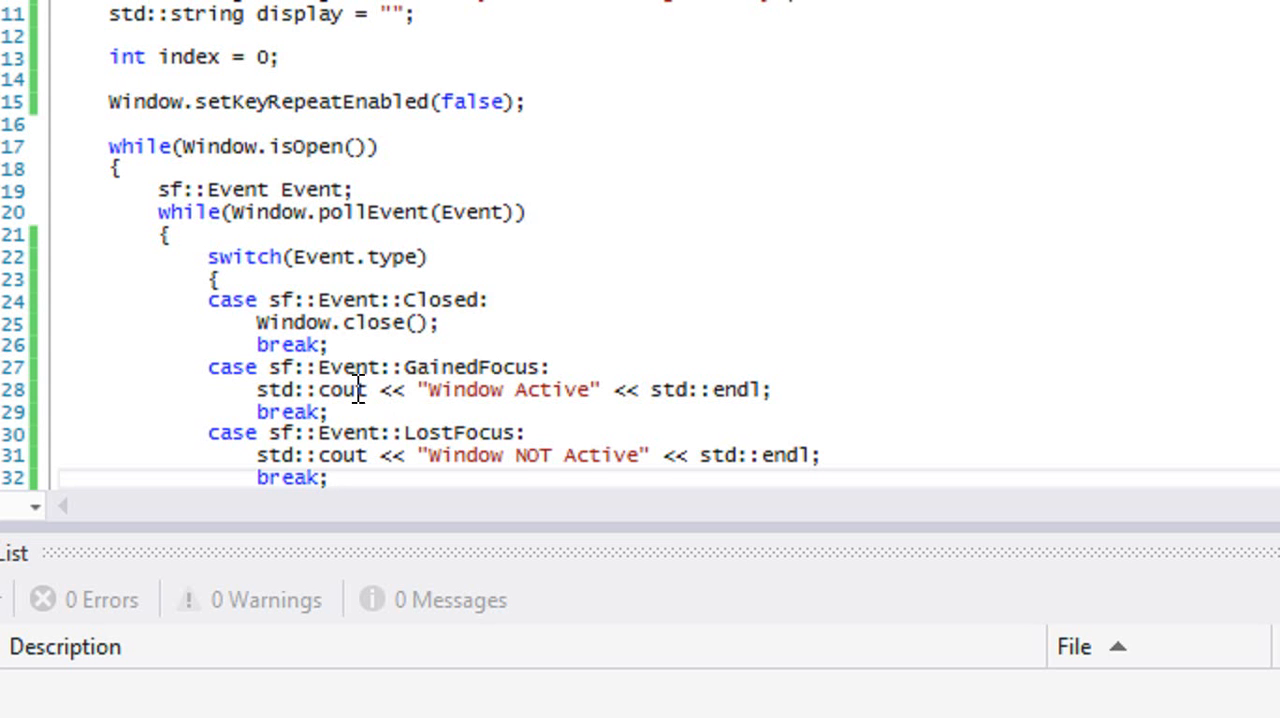
mouse_move(350, 390)
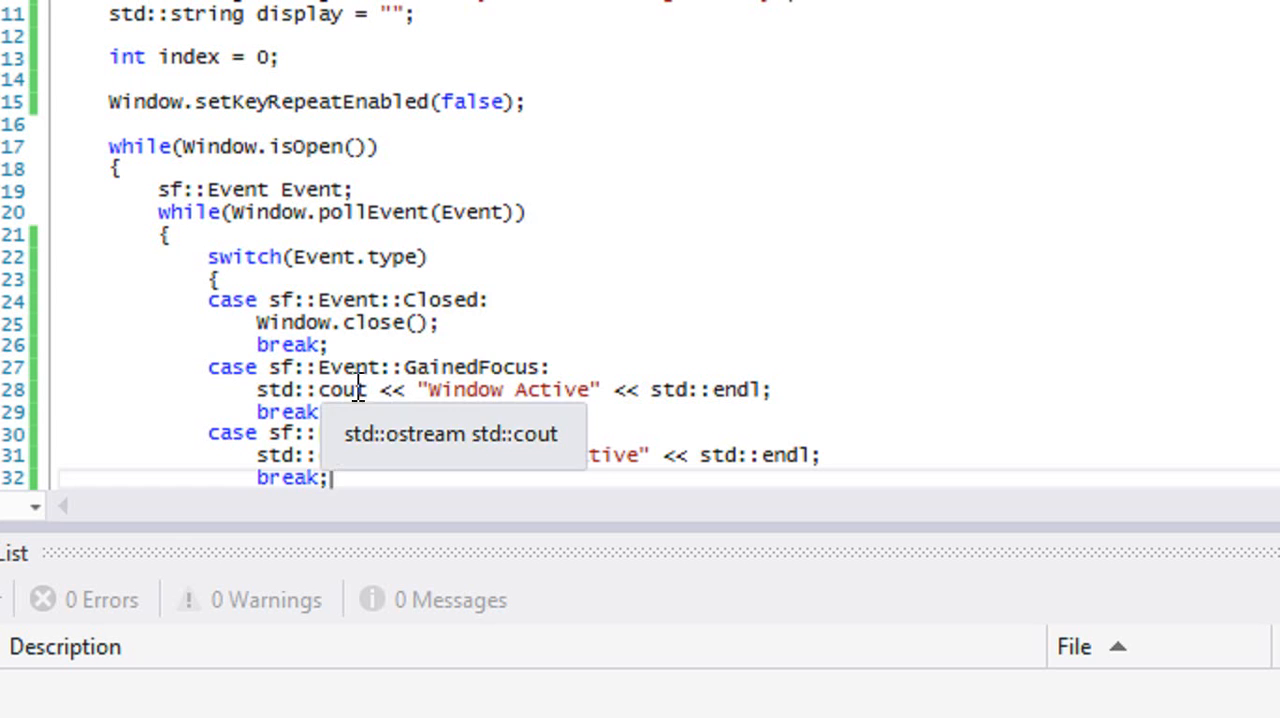
scroll("up", 3)
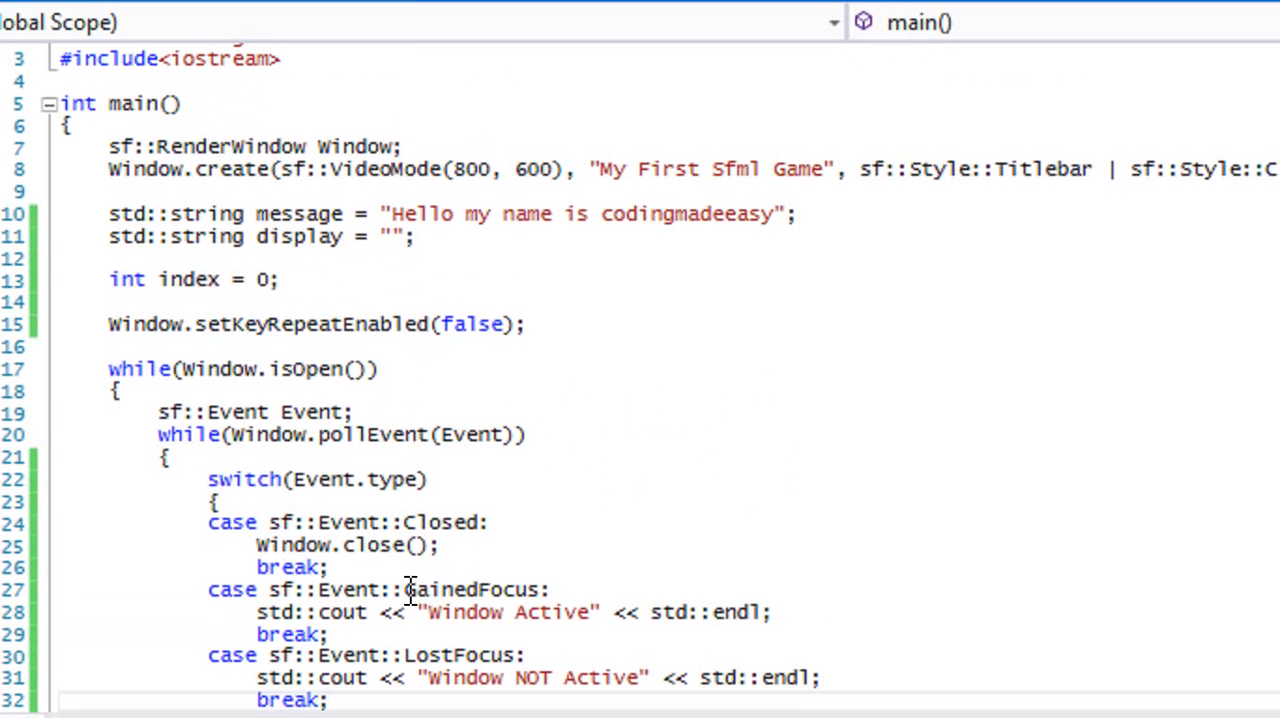
scroll("down", 3)
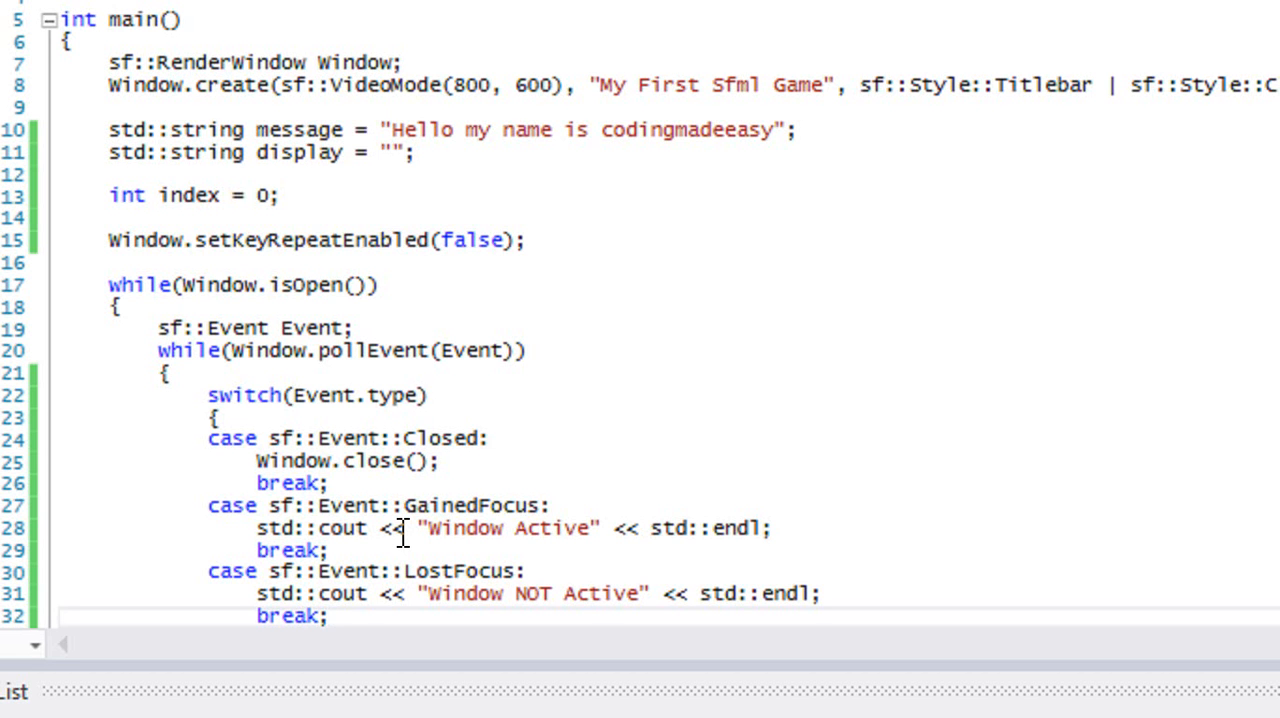
scroll("down", 3)
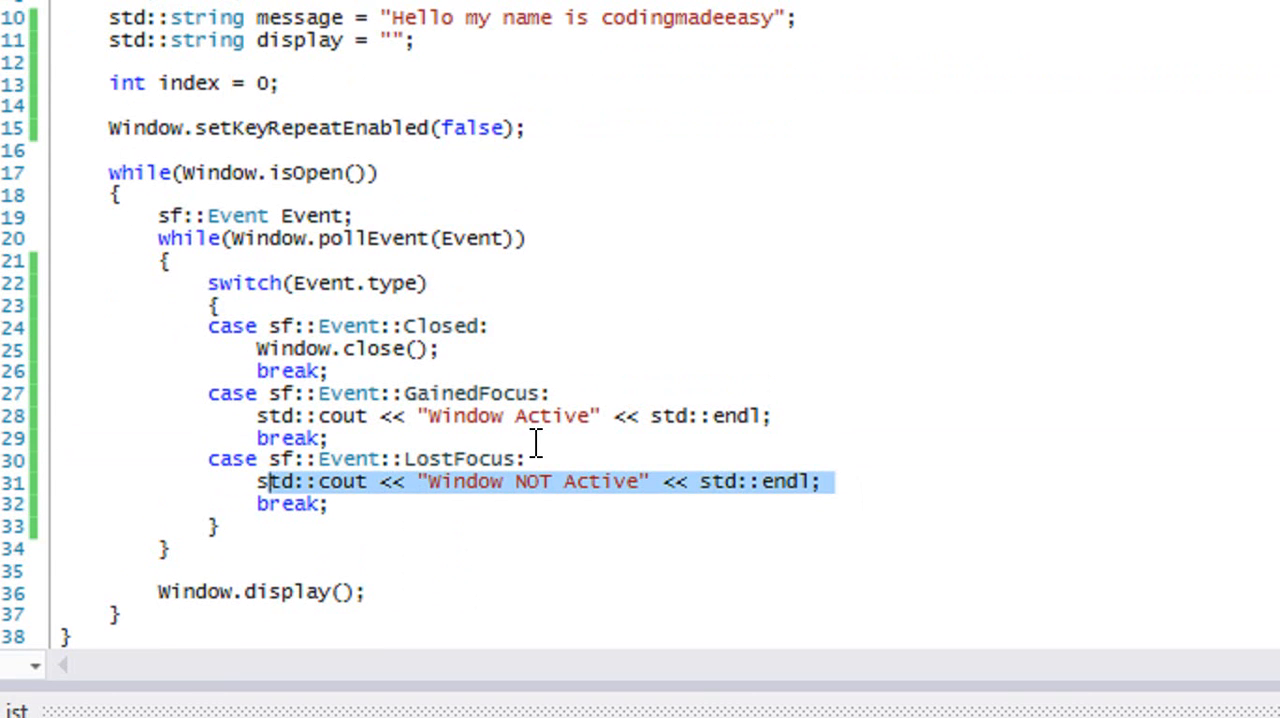
left_click(645, 415)
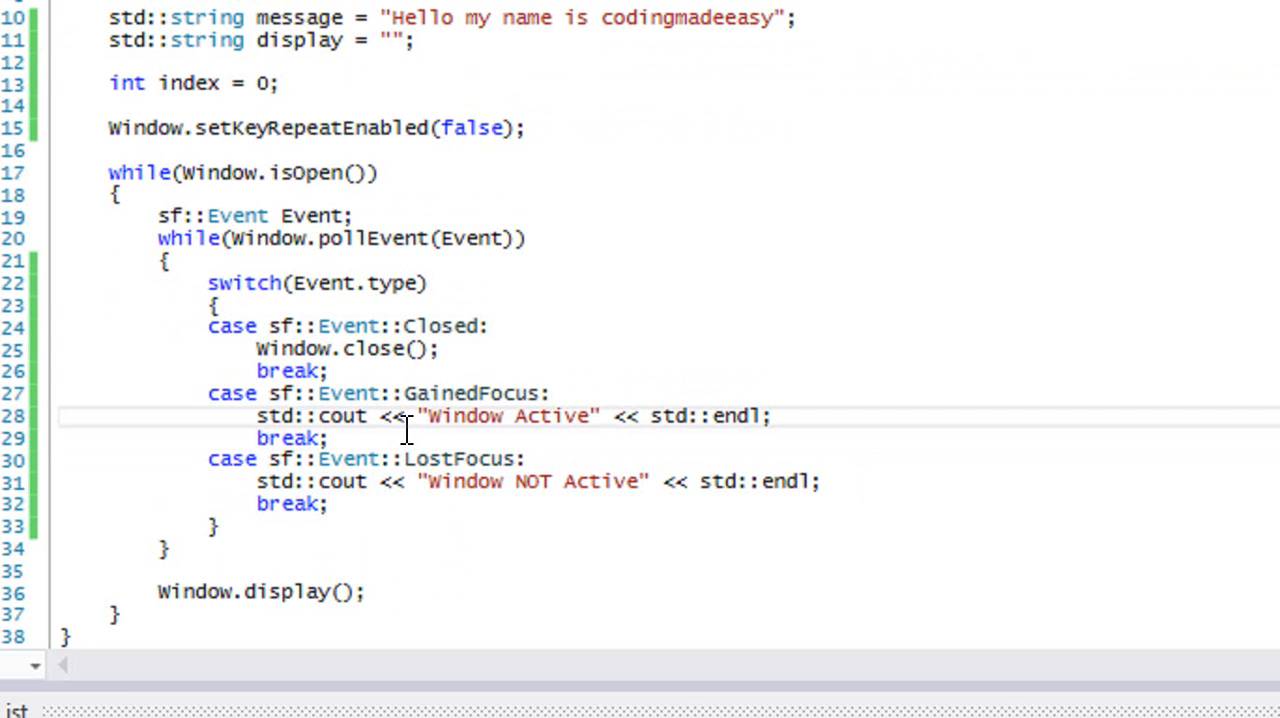
left_click(380, 438)
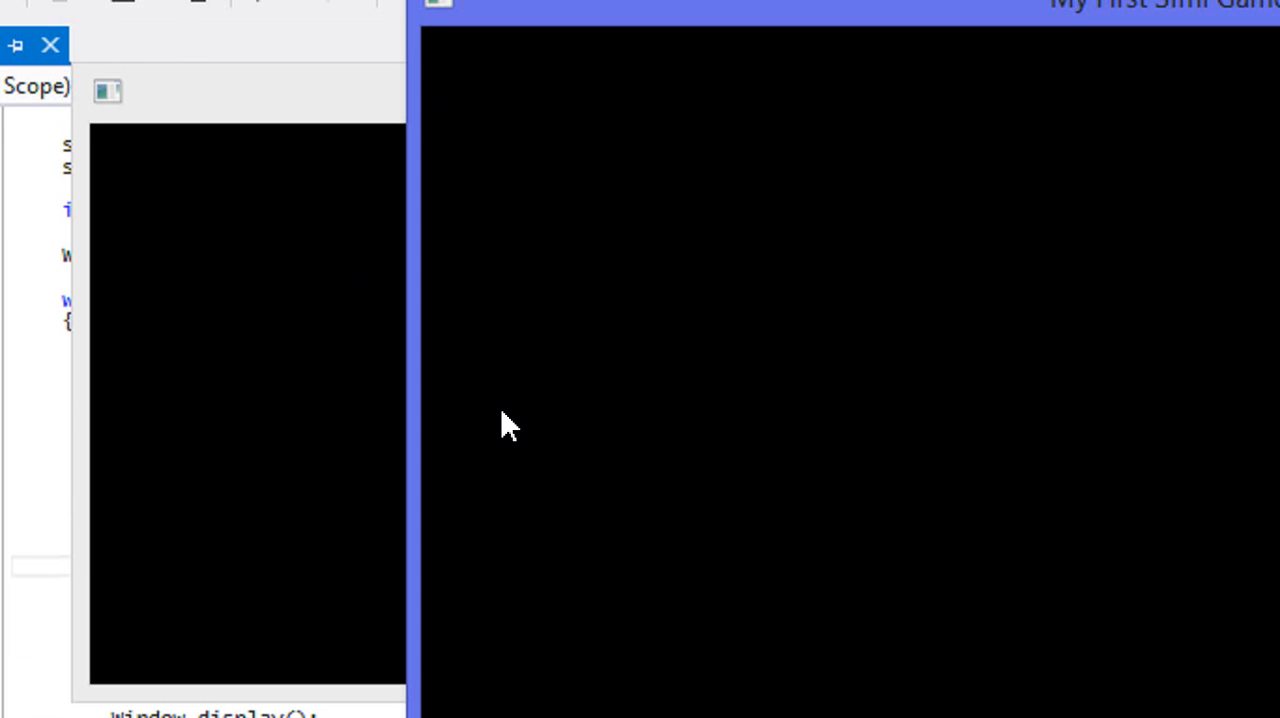
mouse_move(625, 435)
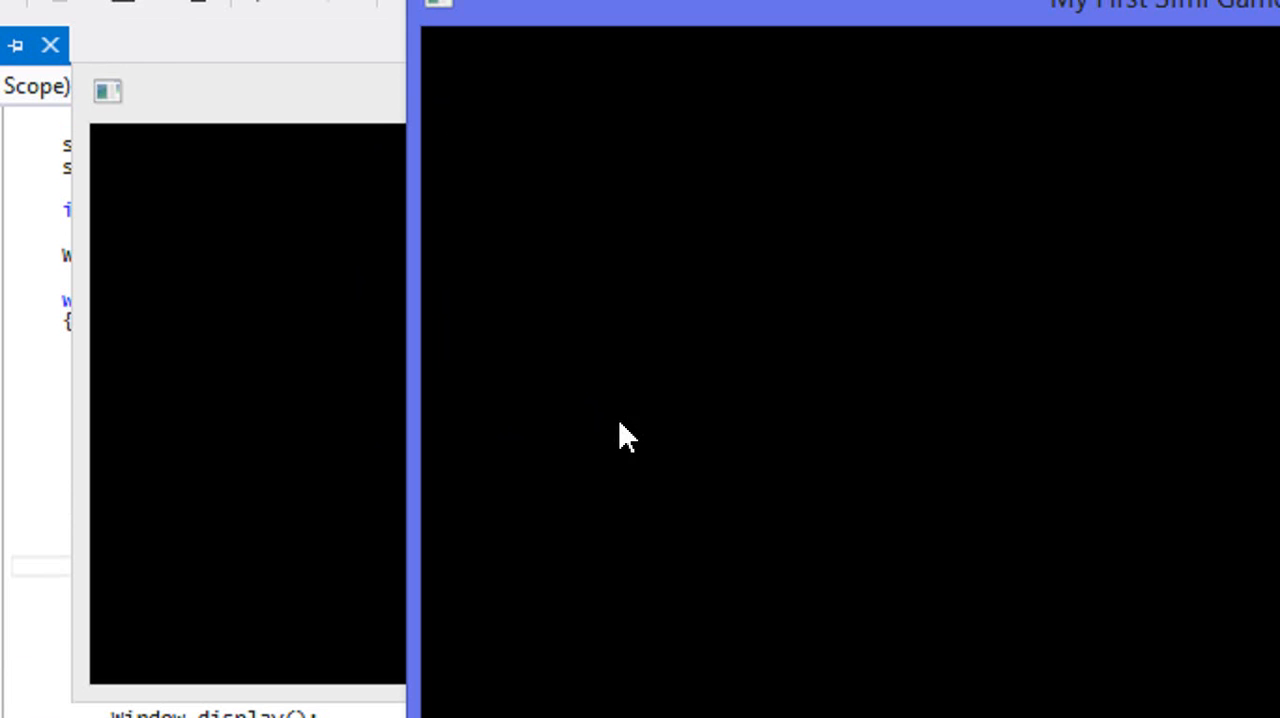
mouse_move(655, 262)
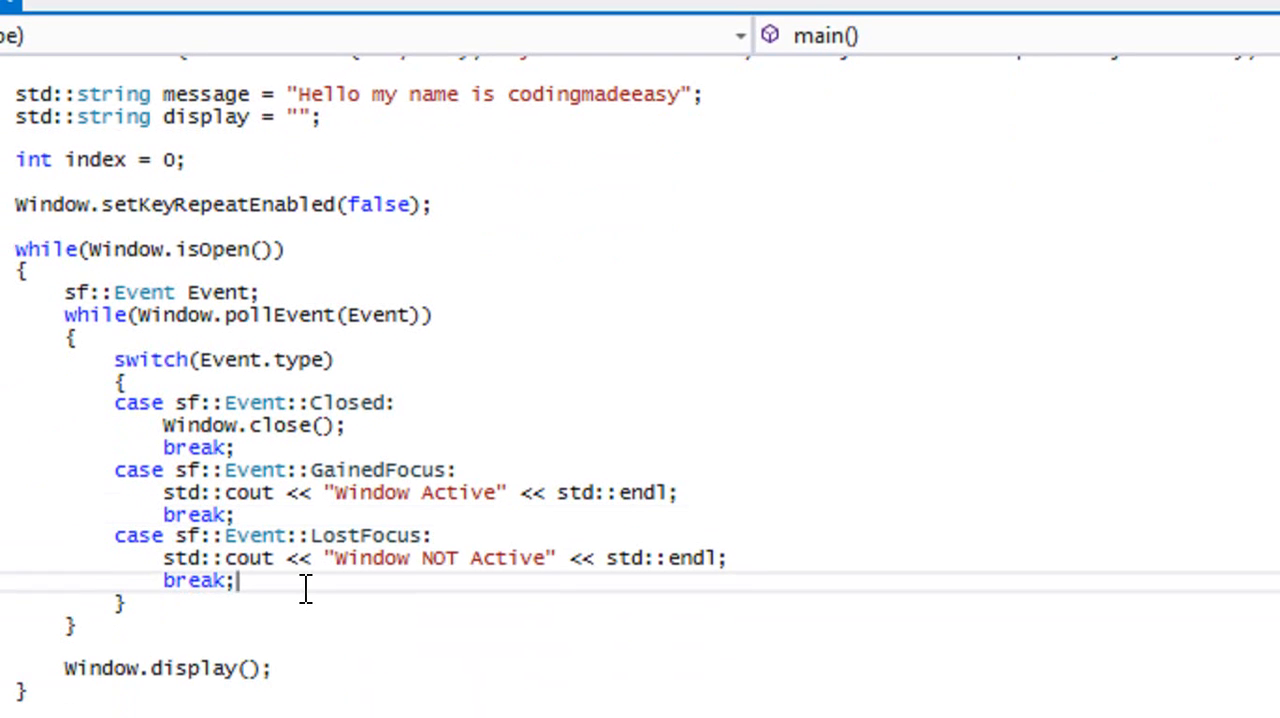
Step: Start case sf::Event::Resized with a std::cout line reading Event.size for the width
scroll("down", 3)
type("case")
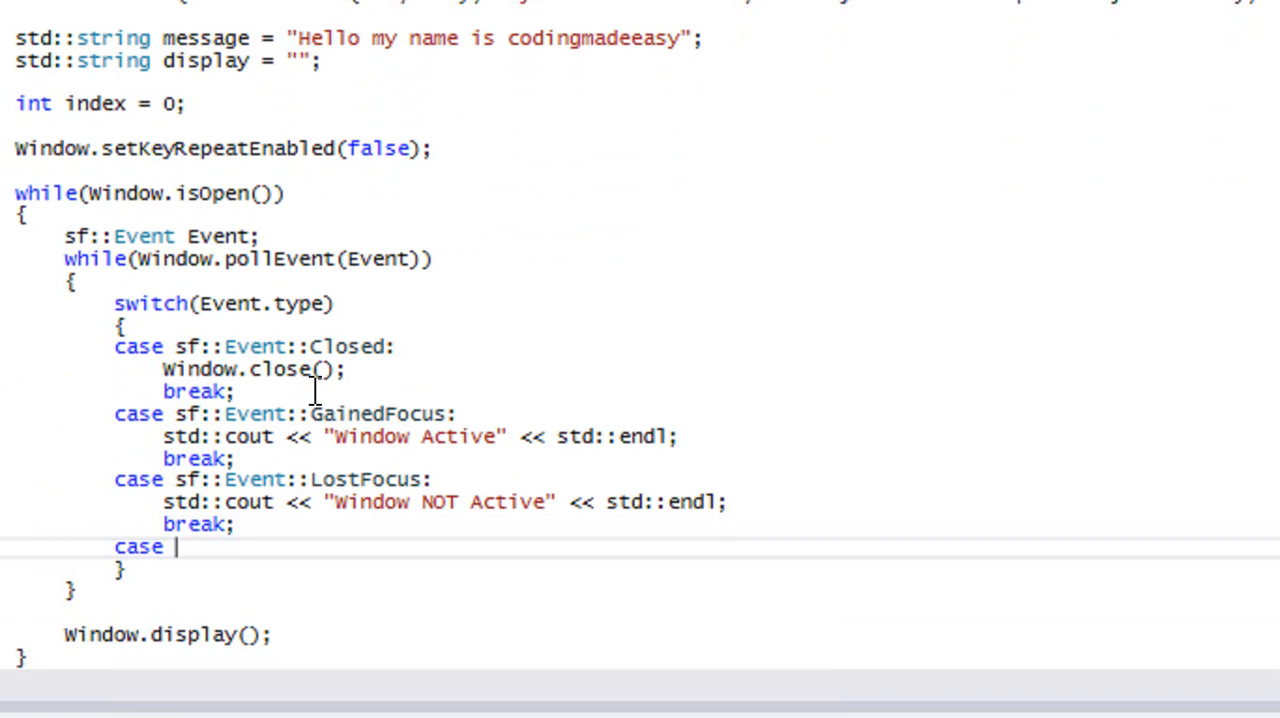
type("sf::Event::")
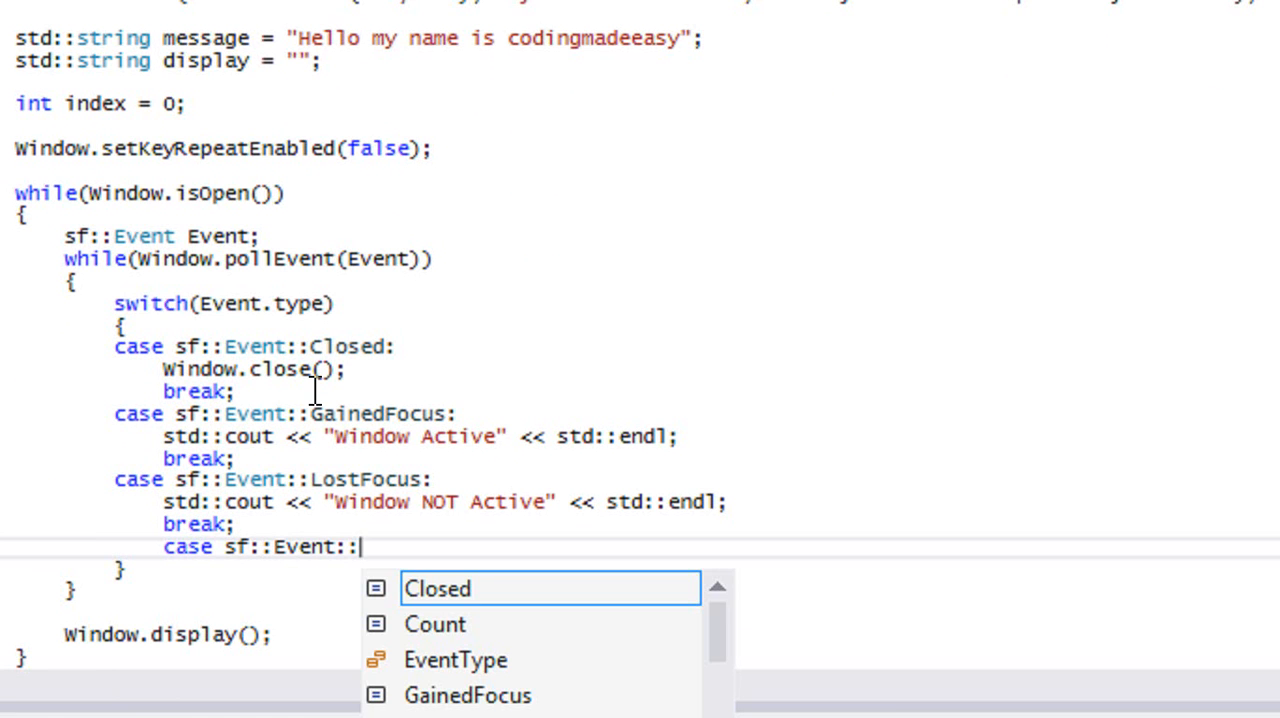
type("Resized:")
type("std::cout <<")
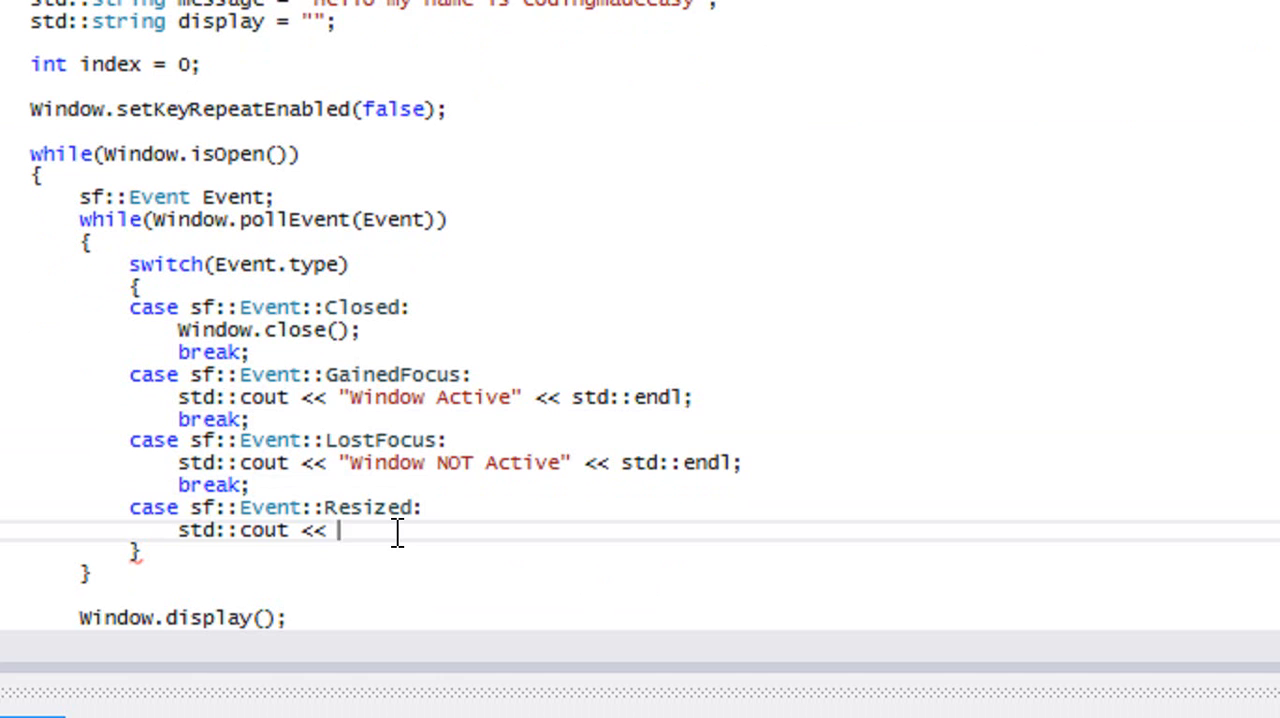
type("\"")
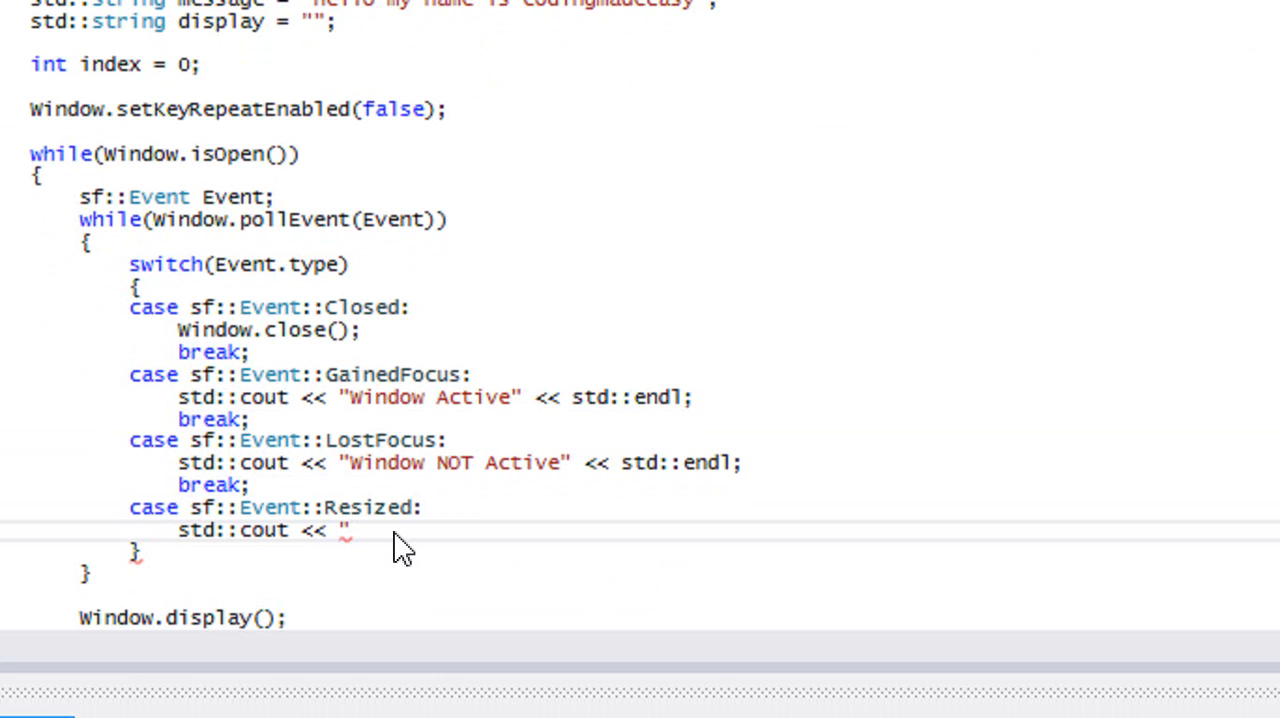
type("X : \" <<")
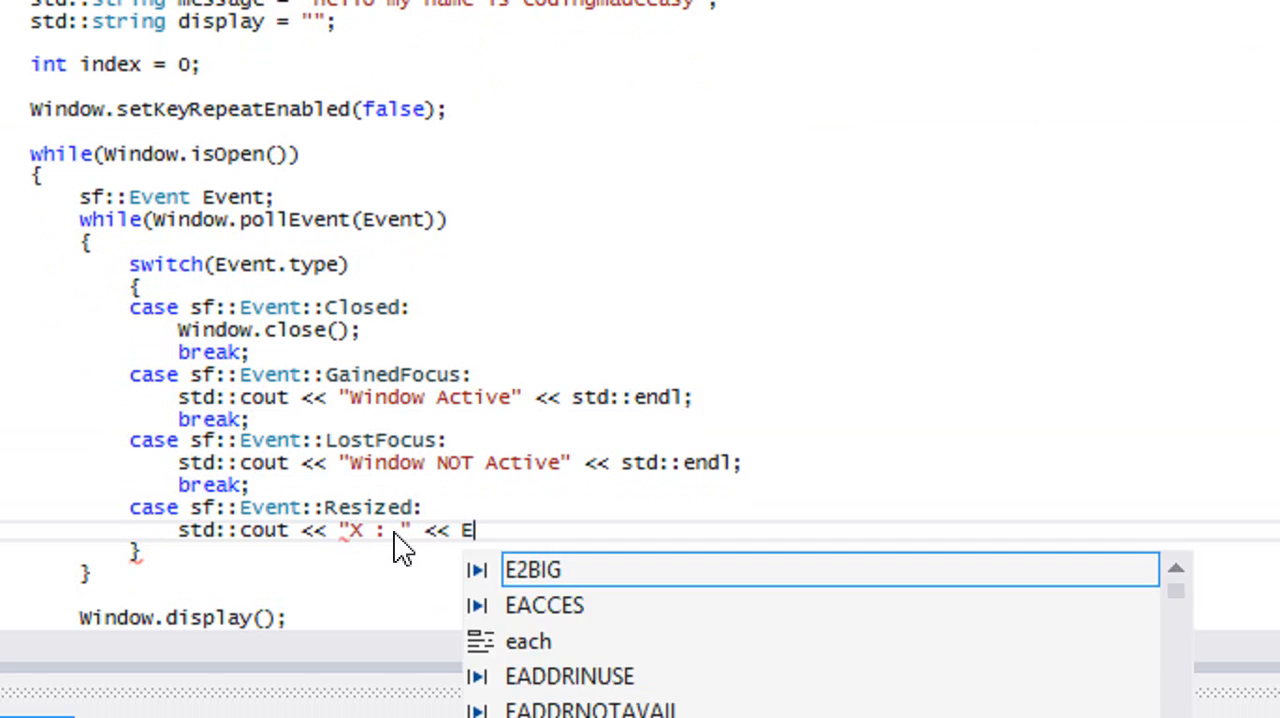
type("Event.size.width")
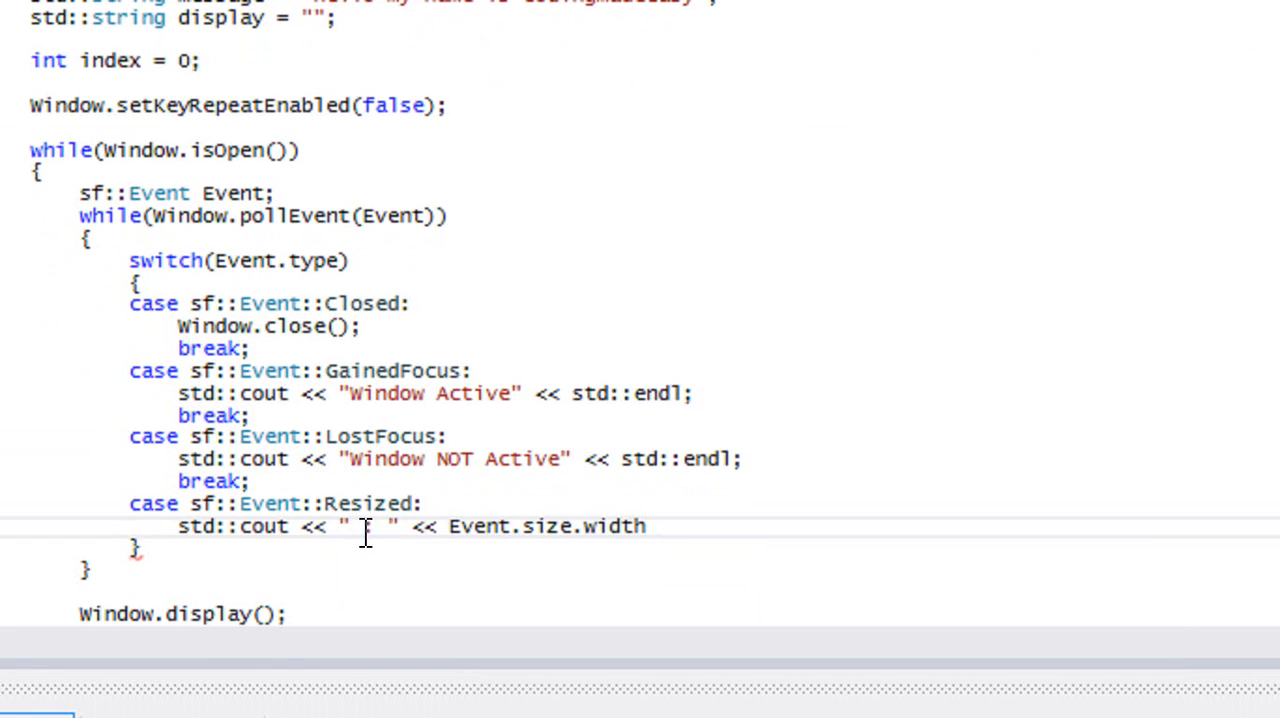
Step: Complete the output as "Width :" Event.size.width " Height:" Event.size.height with endl and break
type("Width :")
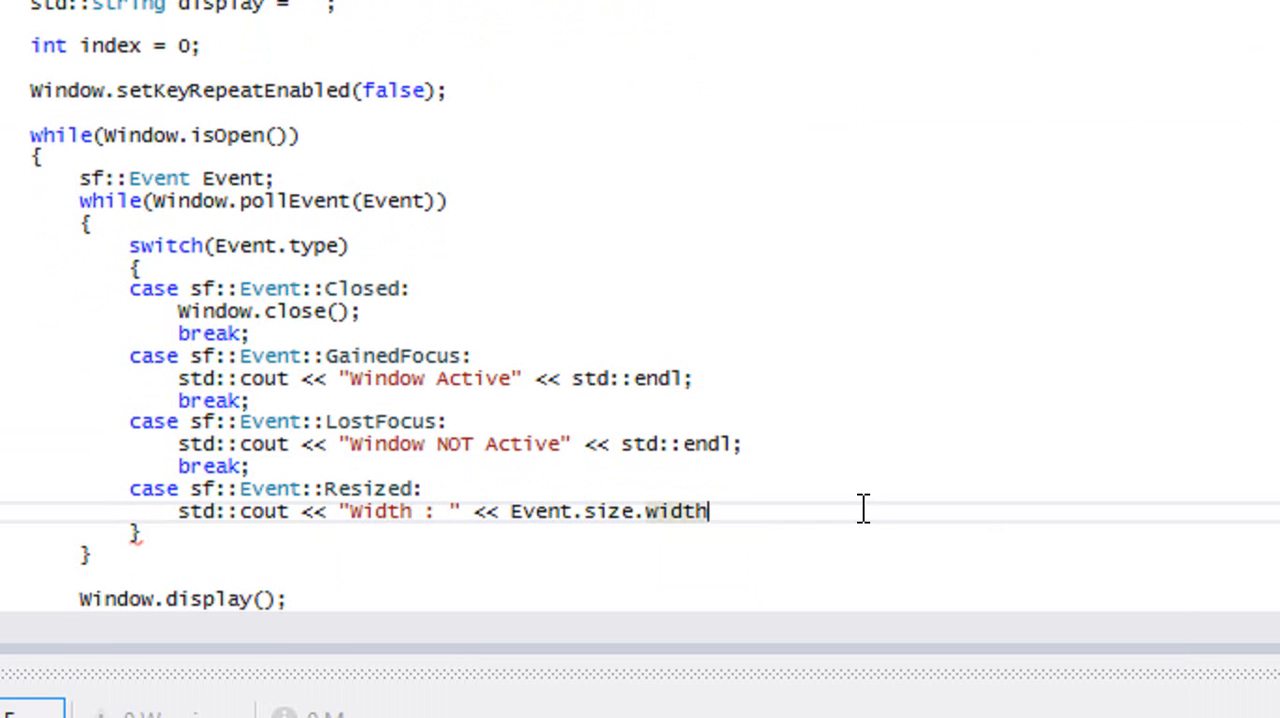
type("<< \" HE")
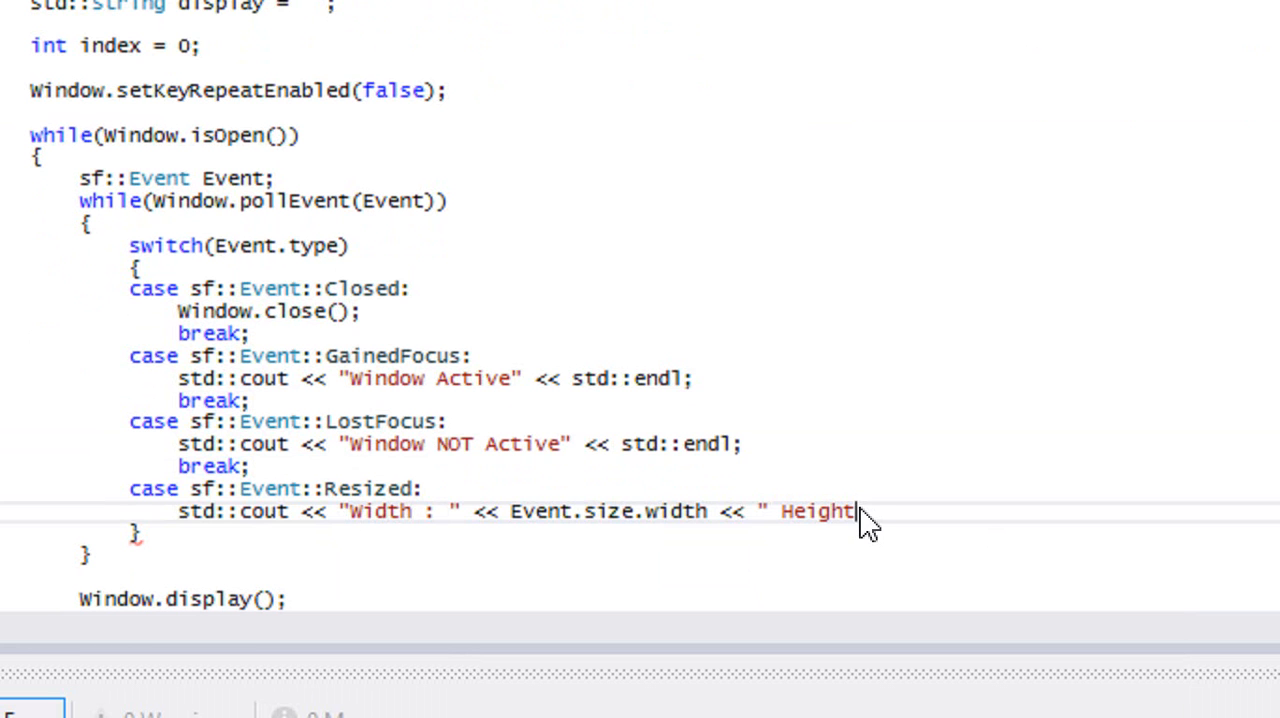
type("\" << e")
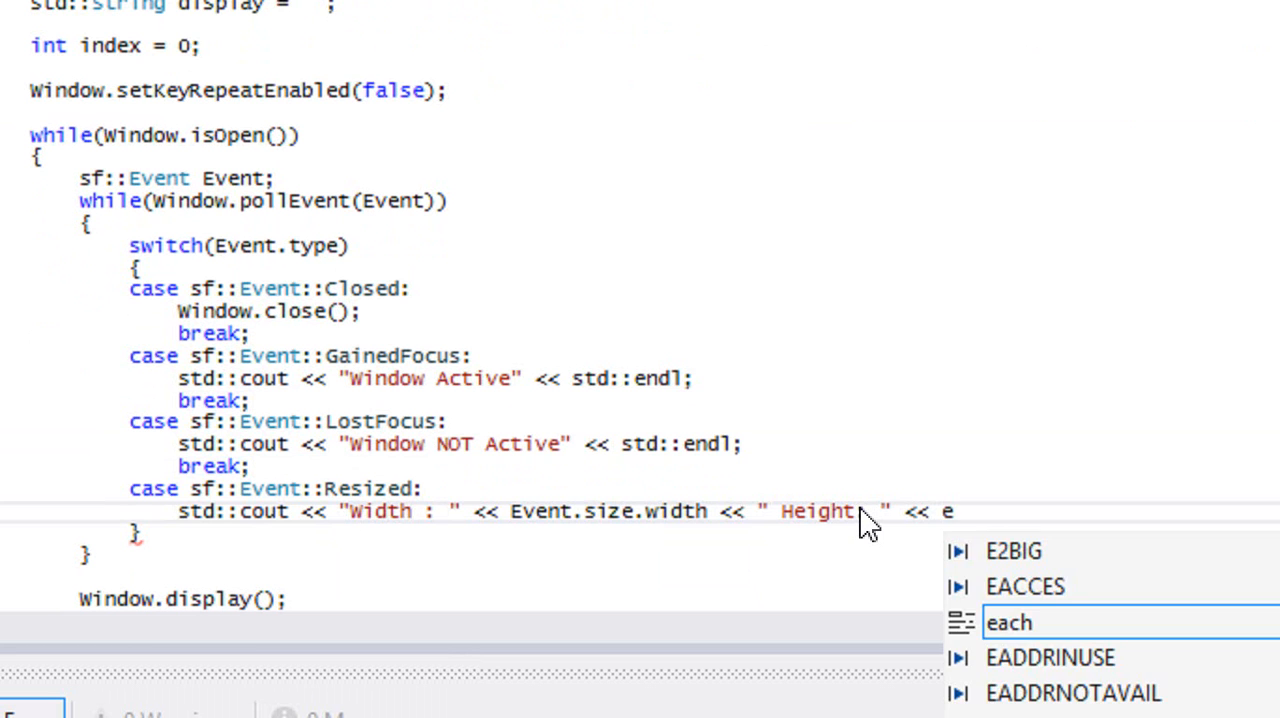
type("Event.size.height << std::endl;")
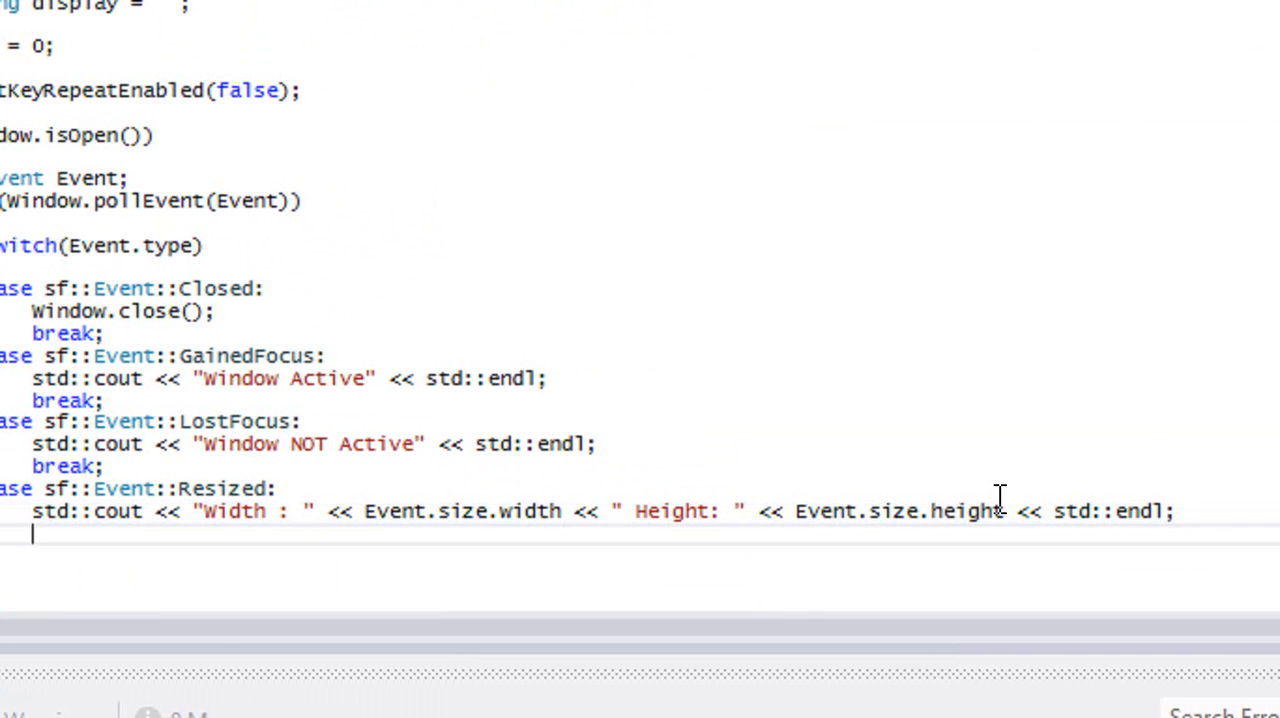
type("break;")
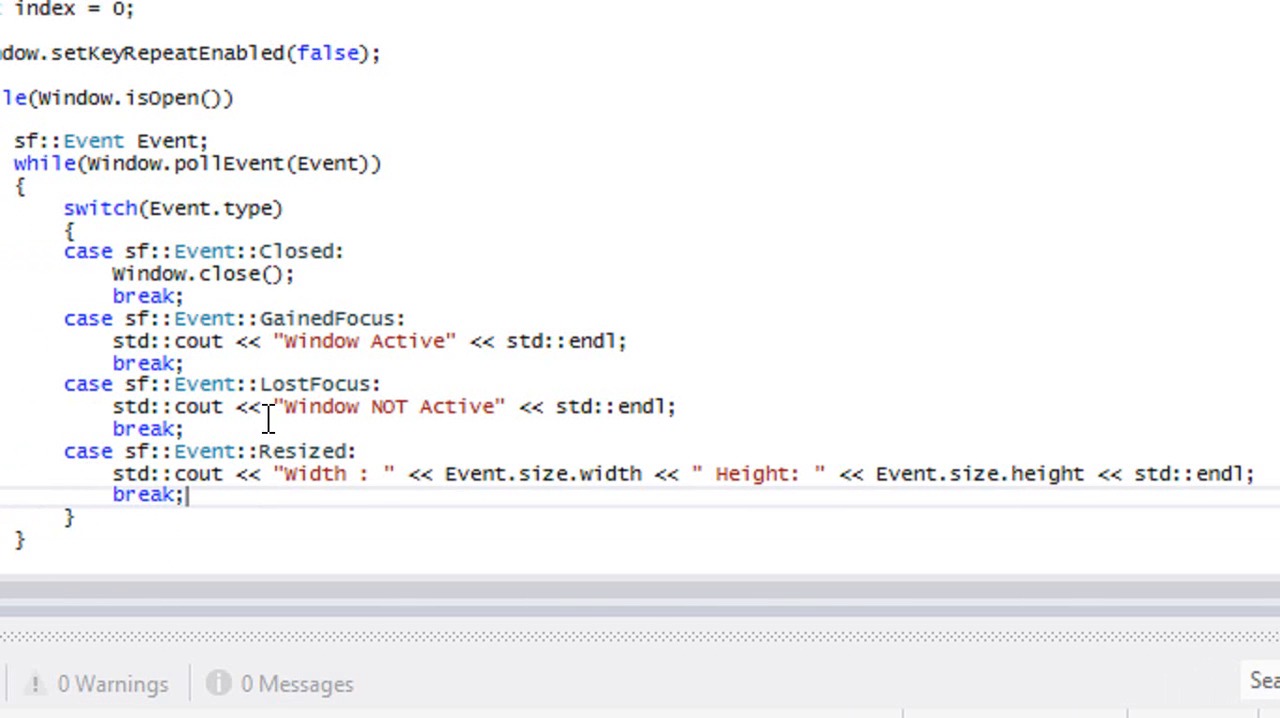
mouse_move(630, 473)
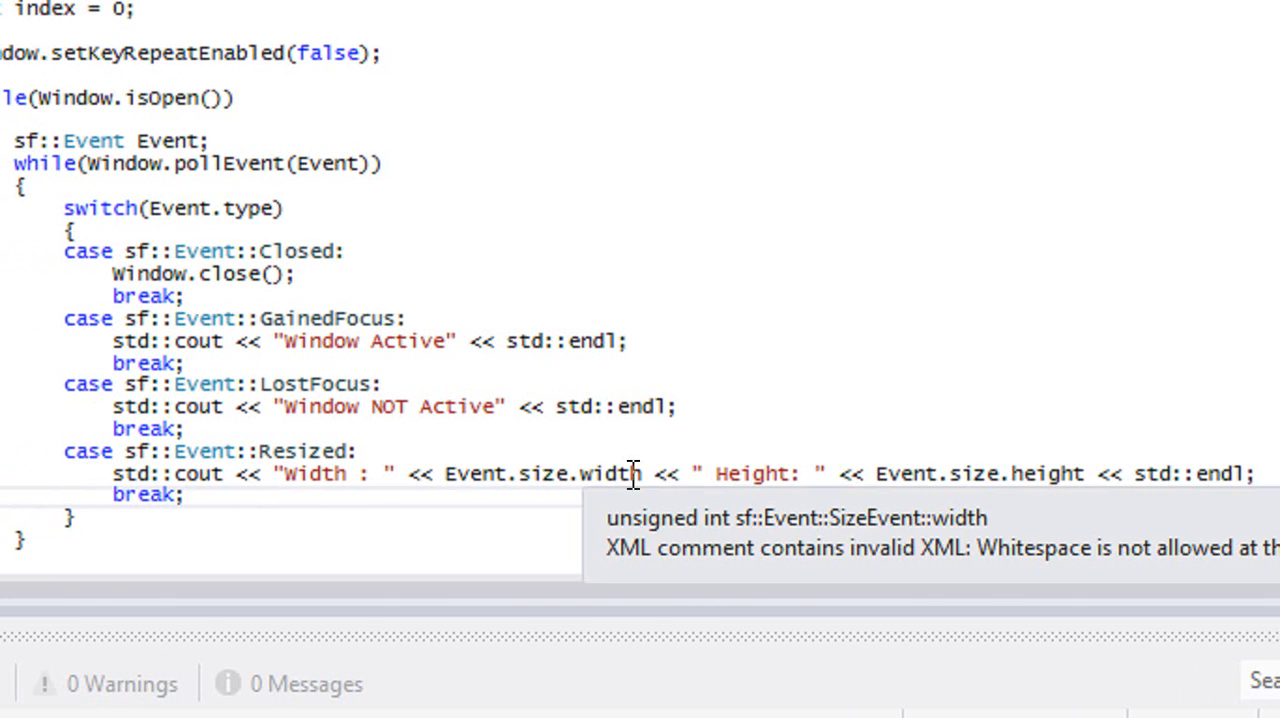
mouse_move(425, 305)
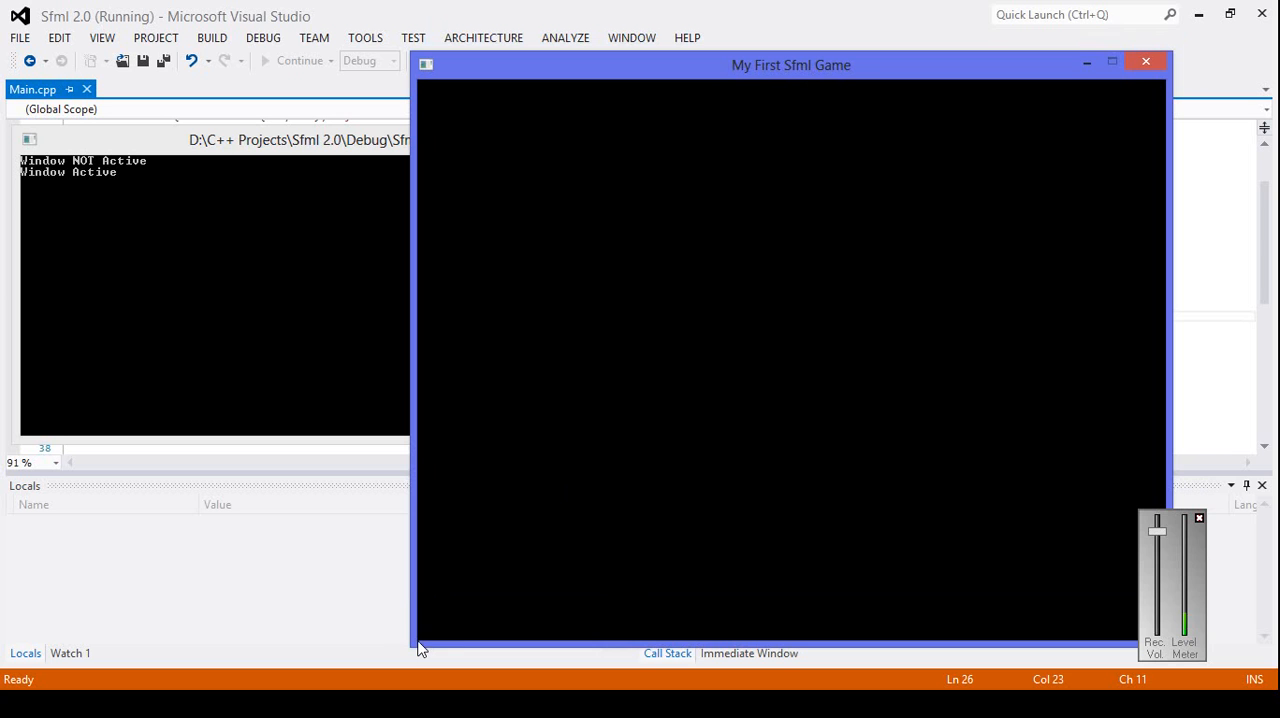
mouse_move(1015, 82)
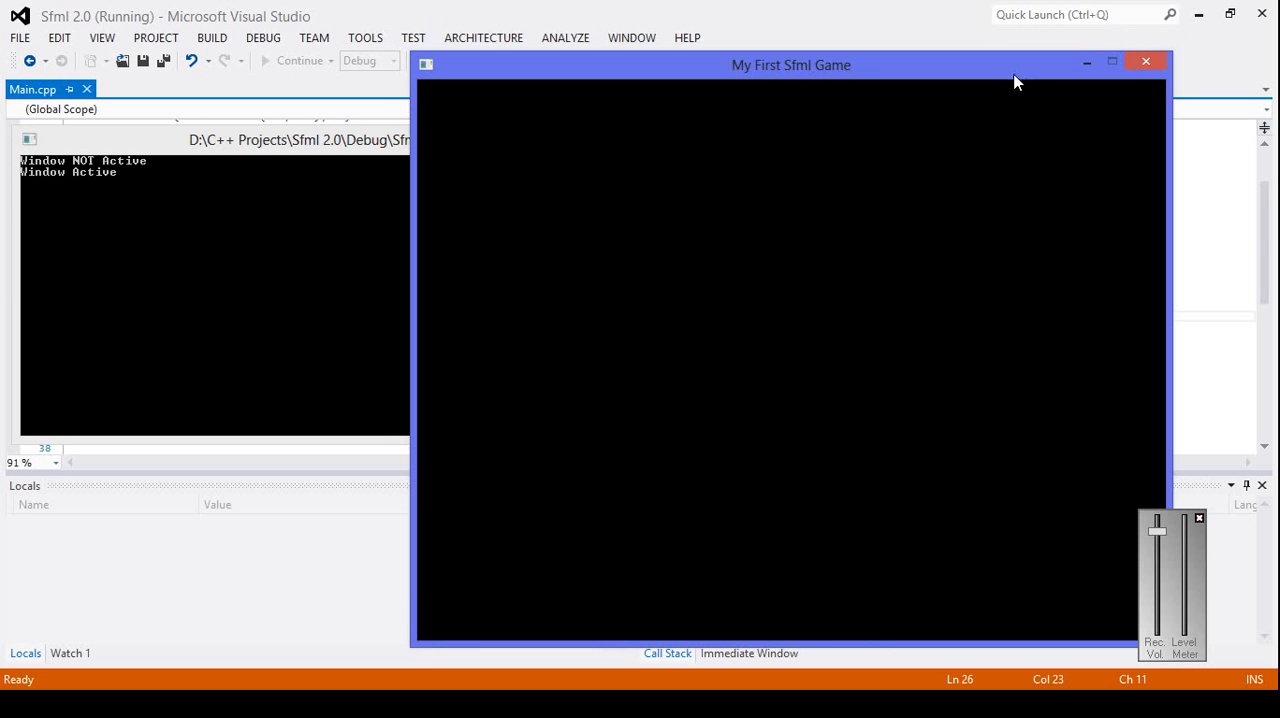
Step: Try stretching the fixed-size game window, then close the game to return to the editor
left_click_drag(791, 64, 538, 55)
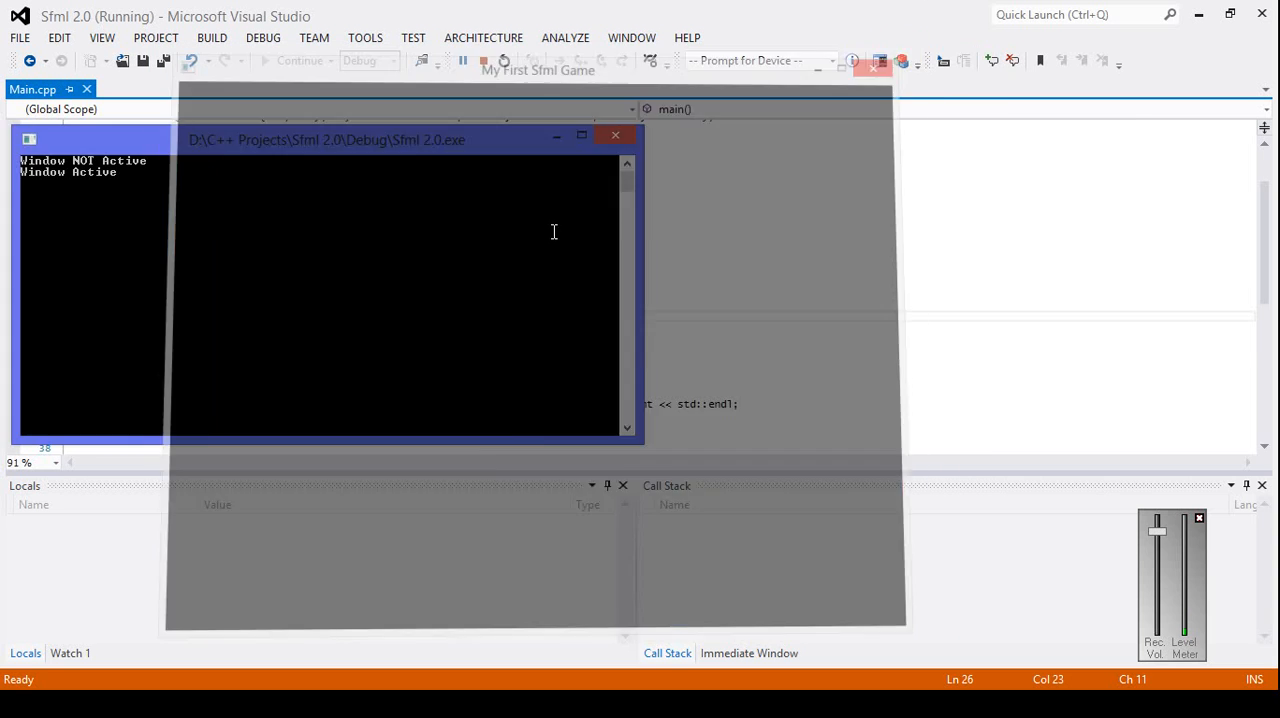
left_click(615, 135)
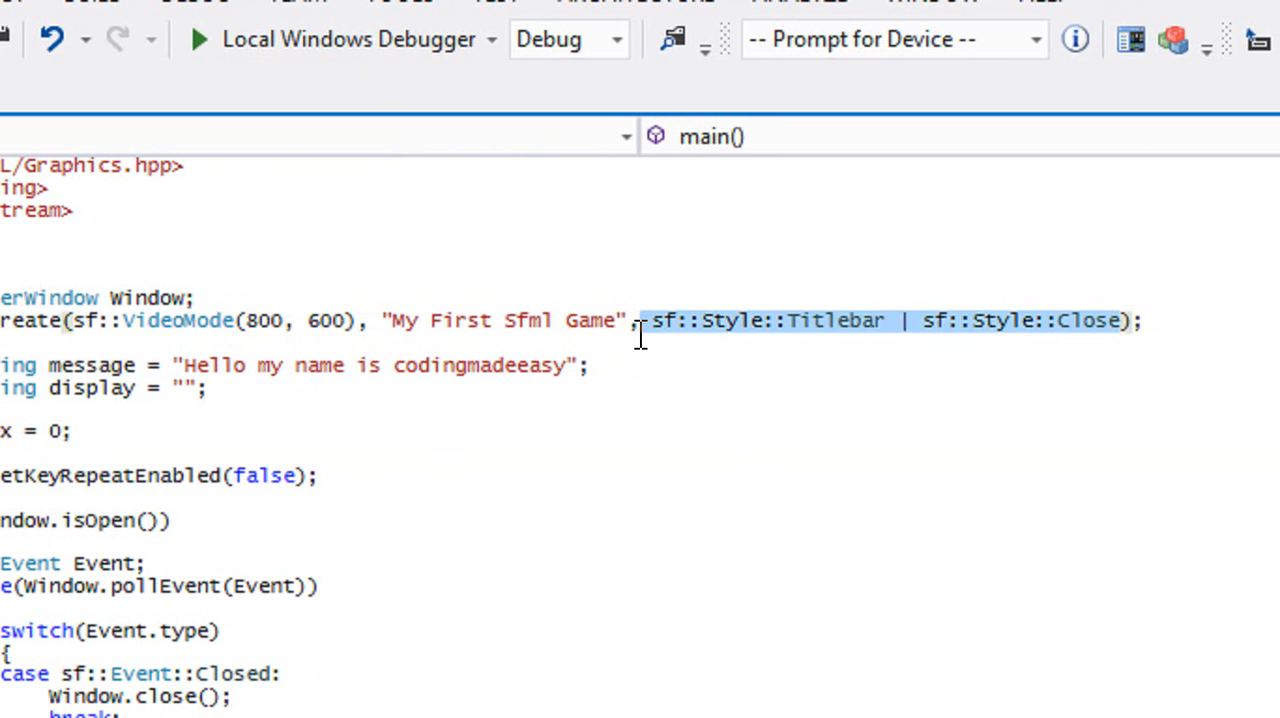
Step: Launch with Local Windows Debugger and confirm rebuilding the out-of-date project
left_click(198, 39)
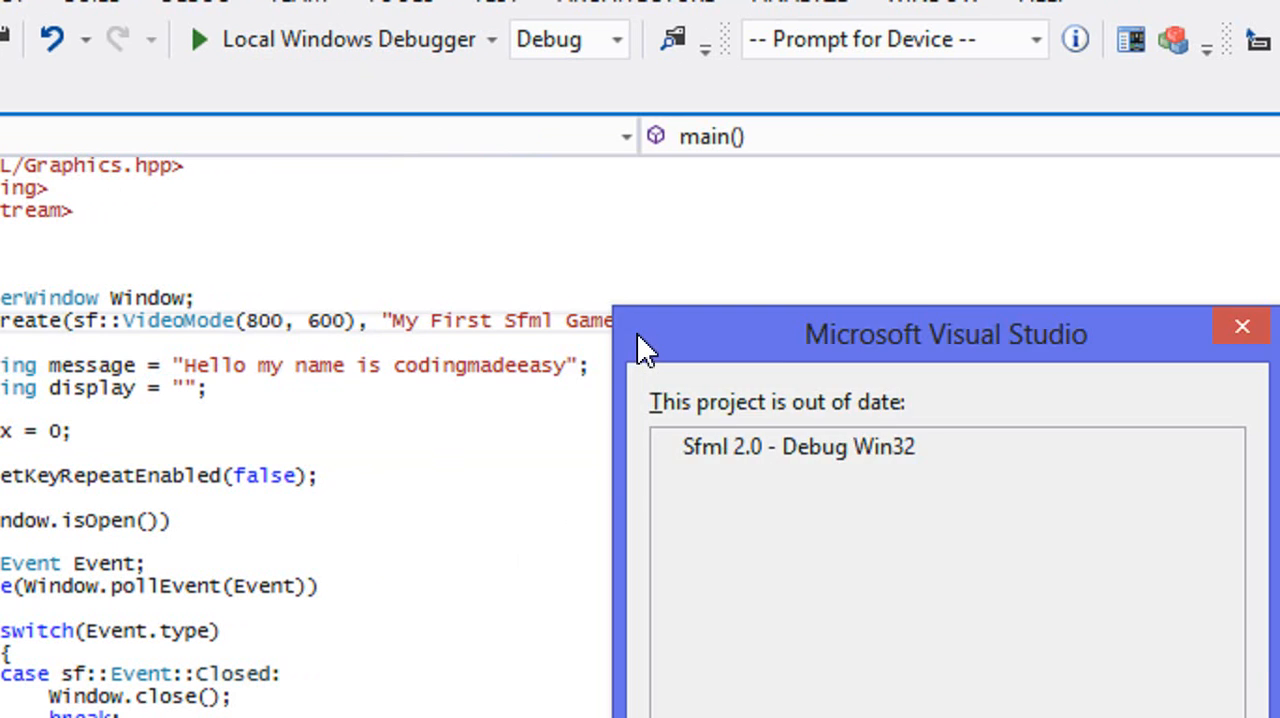
left_click(1242, 326)
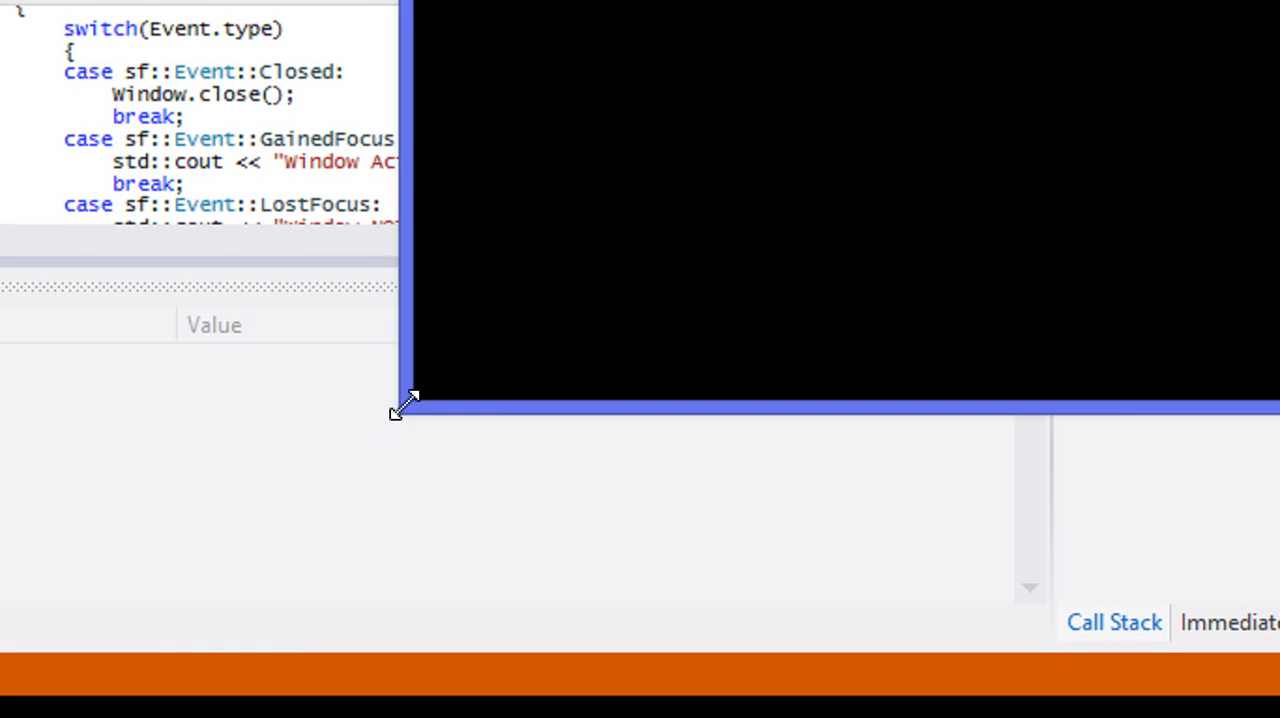
Step: Shrink and enlarge the My First Sfml Game window repeatedly to fire resize events
left_click_drag(405, 405, 820, 235)
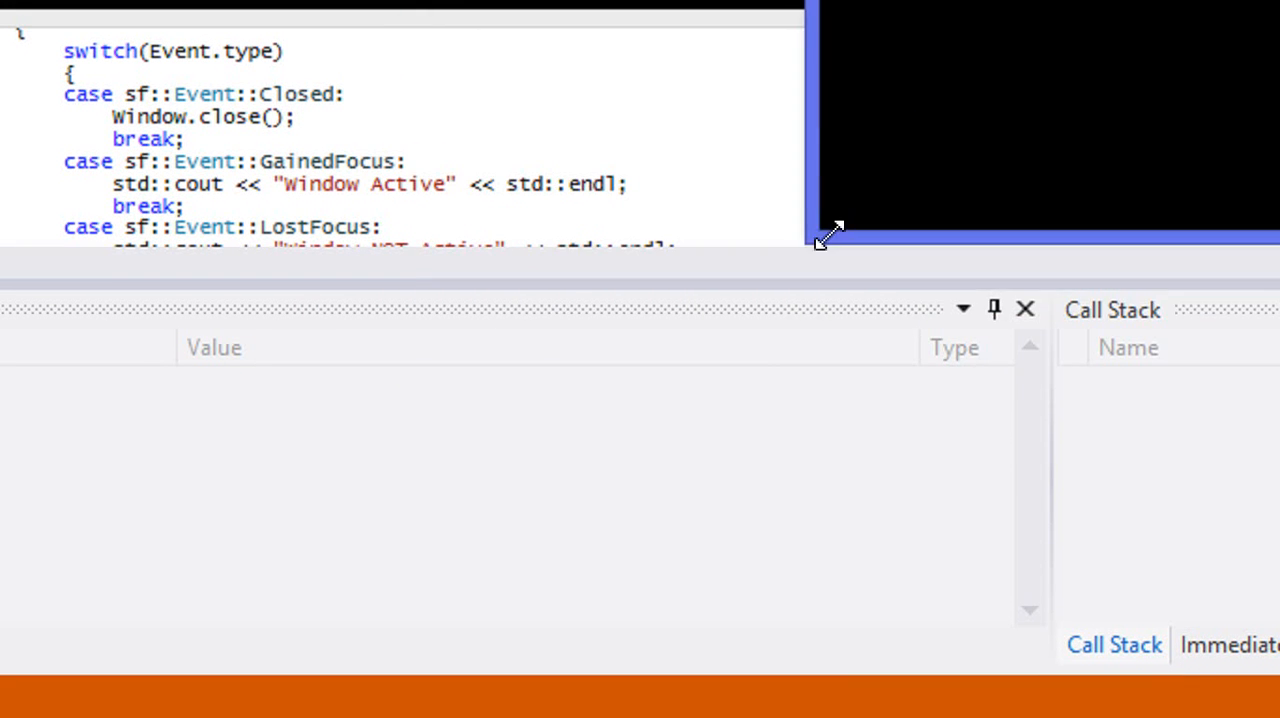
left_click_drag(835, 237, 890, 210)
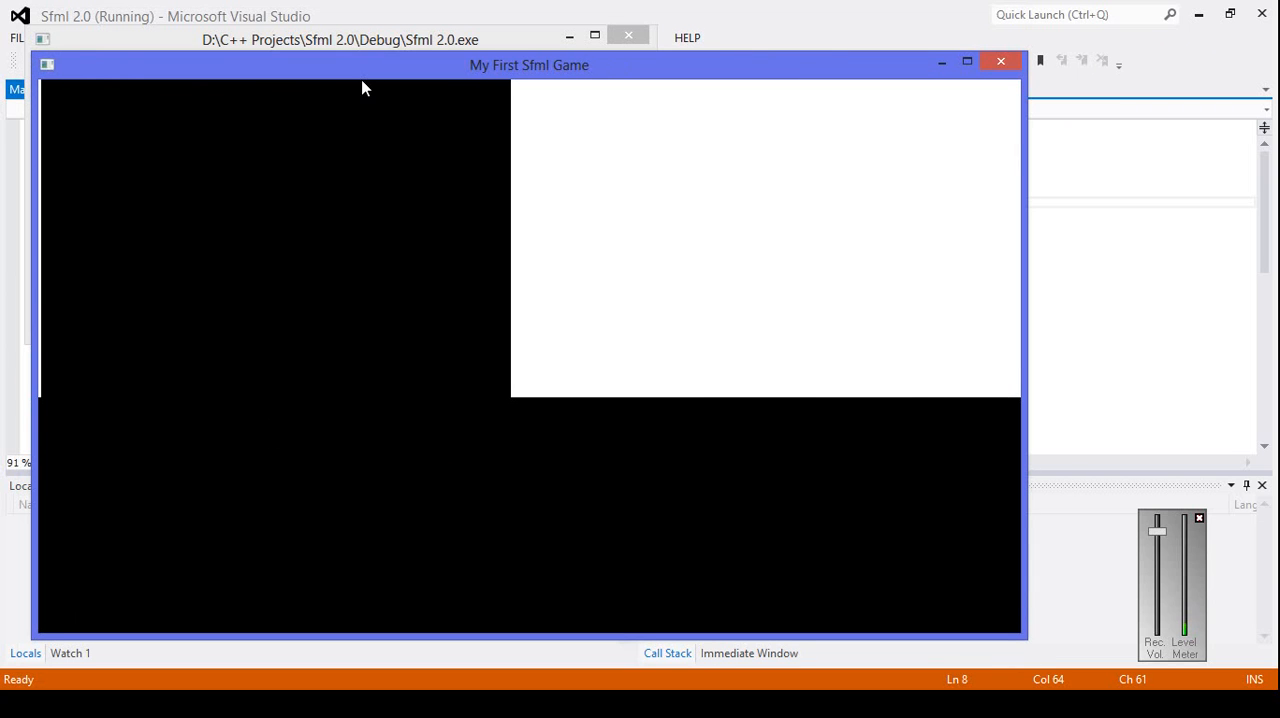
mouse_move(1025, 632)
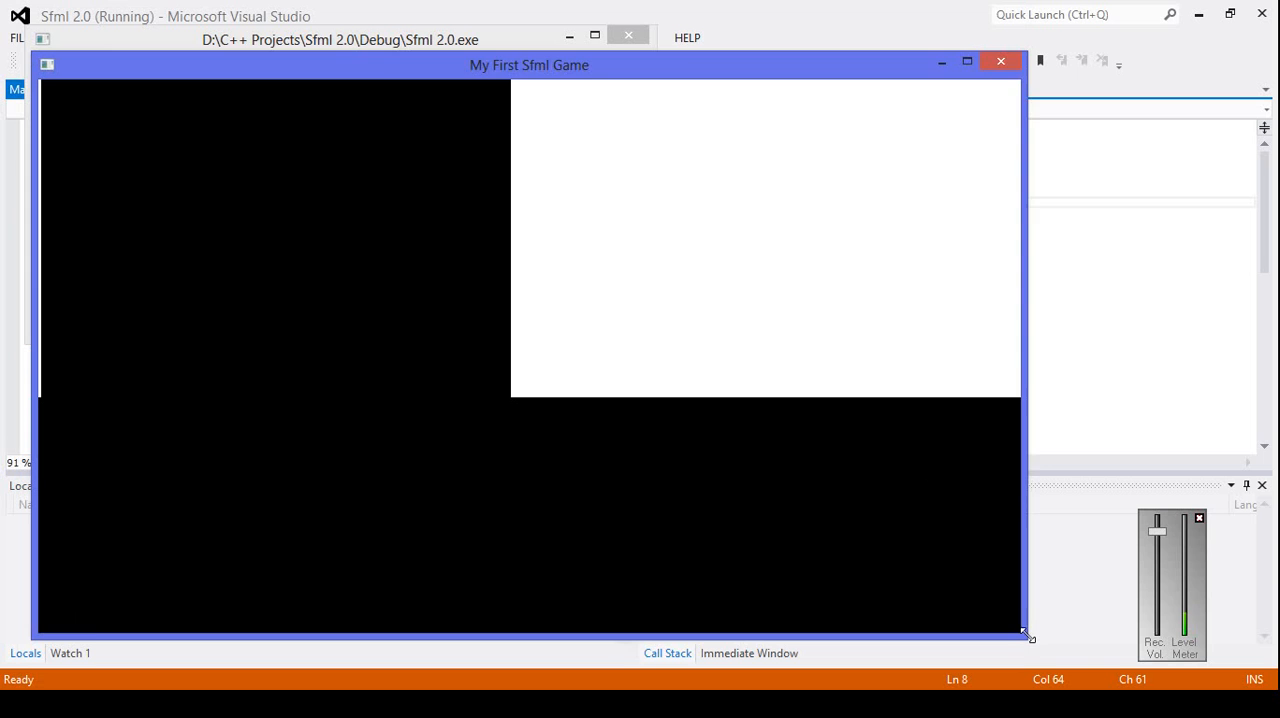
left_click_drag(1025, 635, 895, 512)
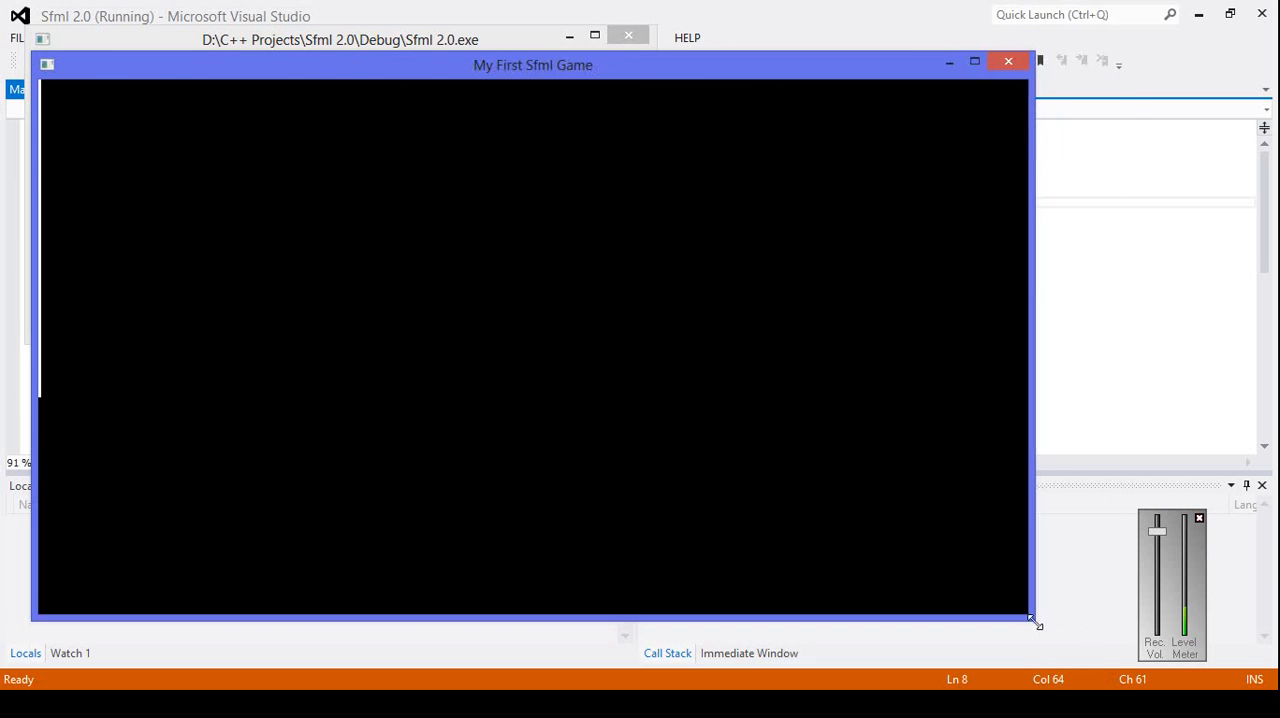
left_click_drag(1035, 620, 1055, 595)
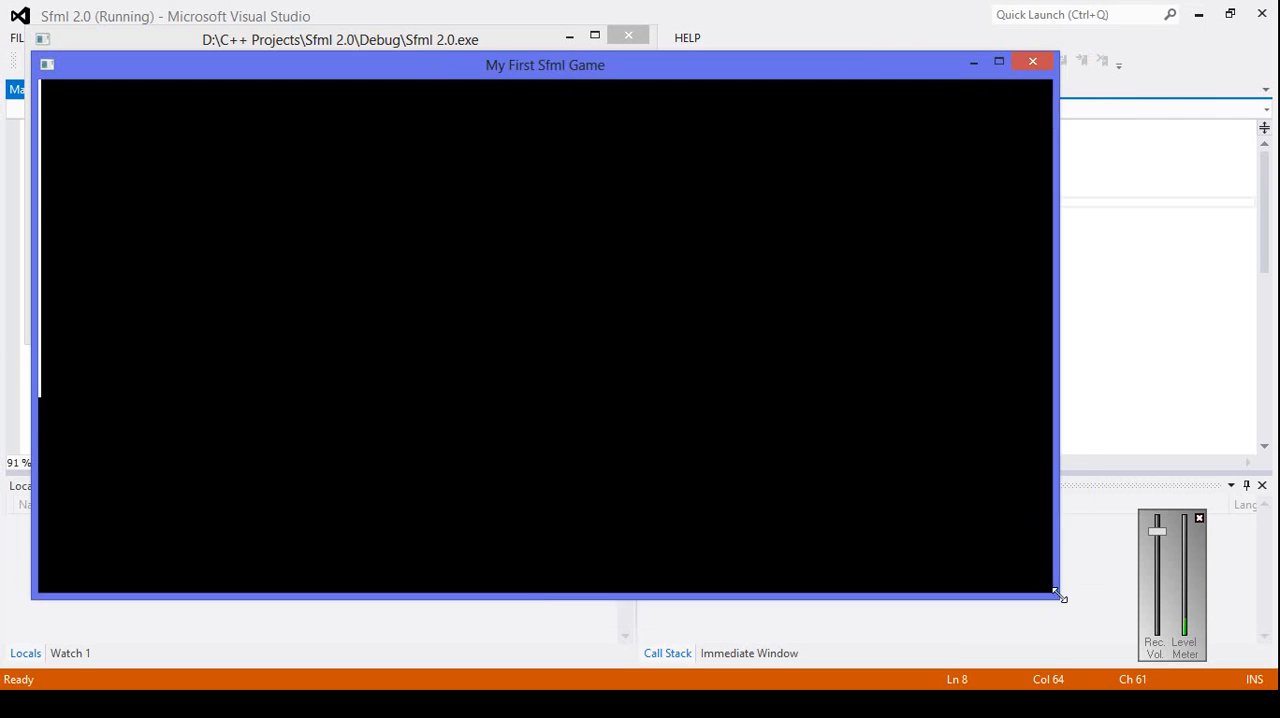
left_click_drag(1057, 597, 984, 545)
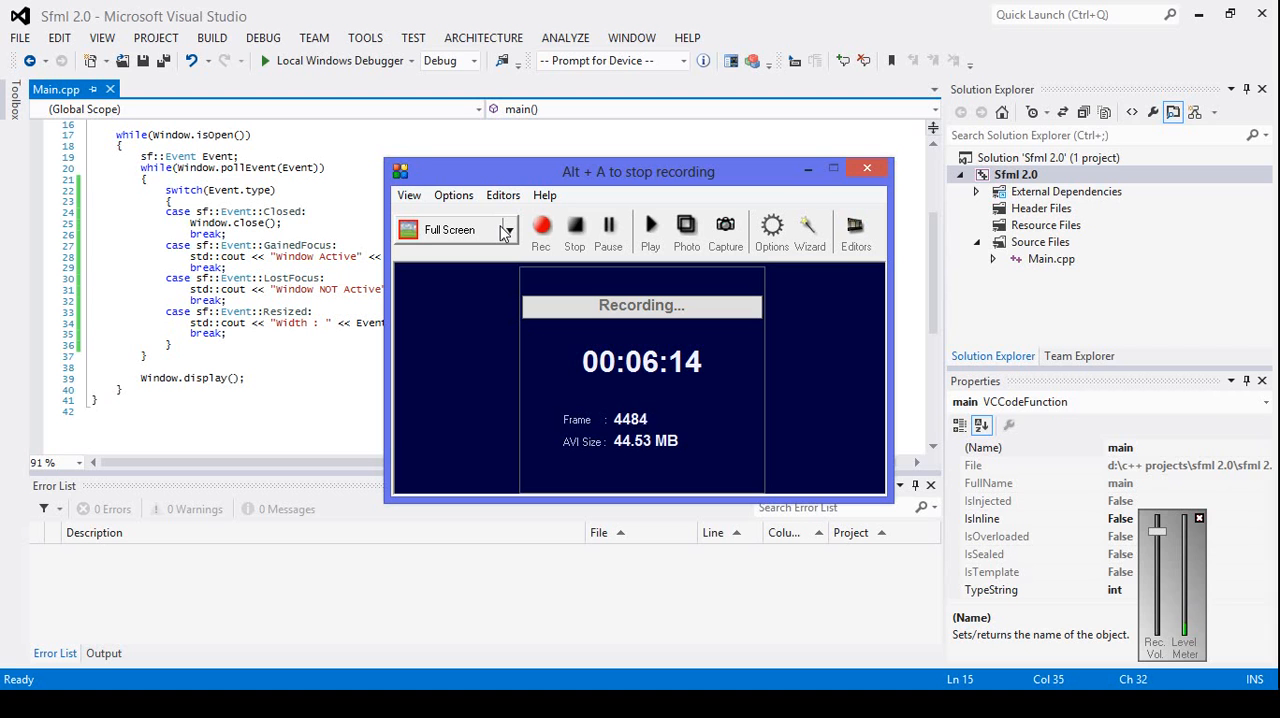
mouse_move(578, 247)
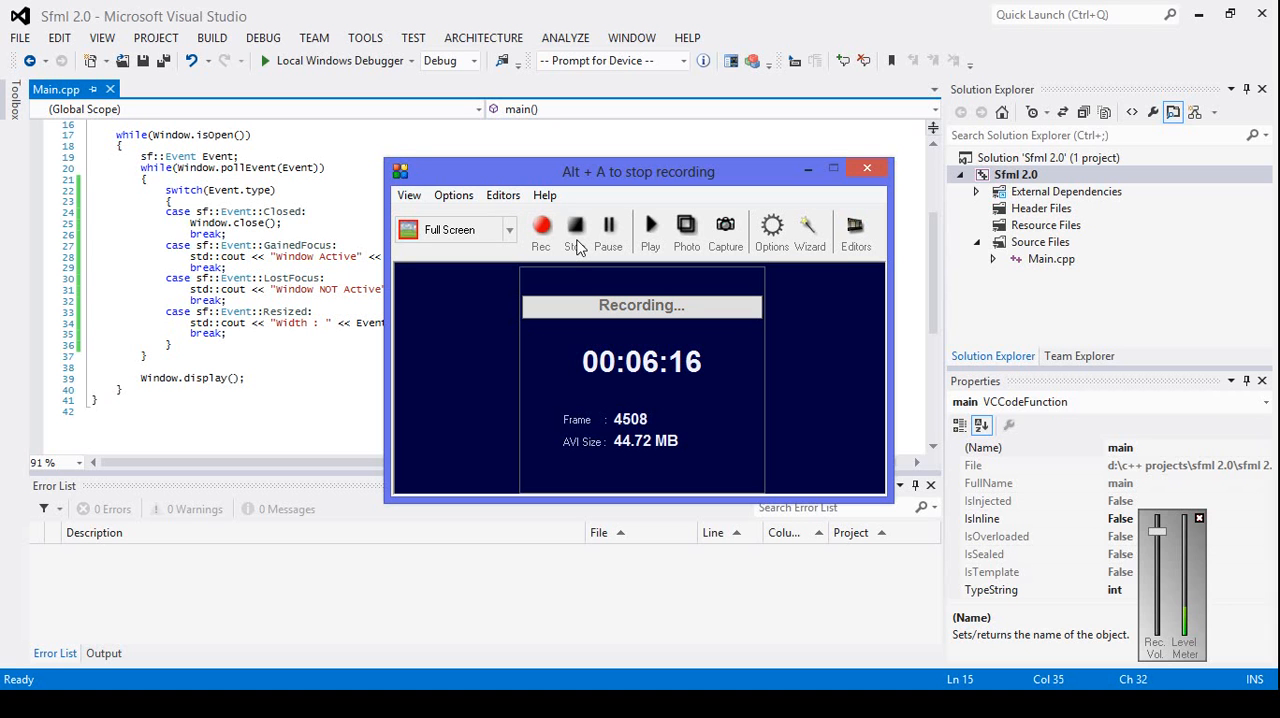